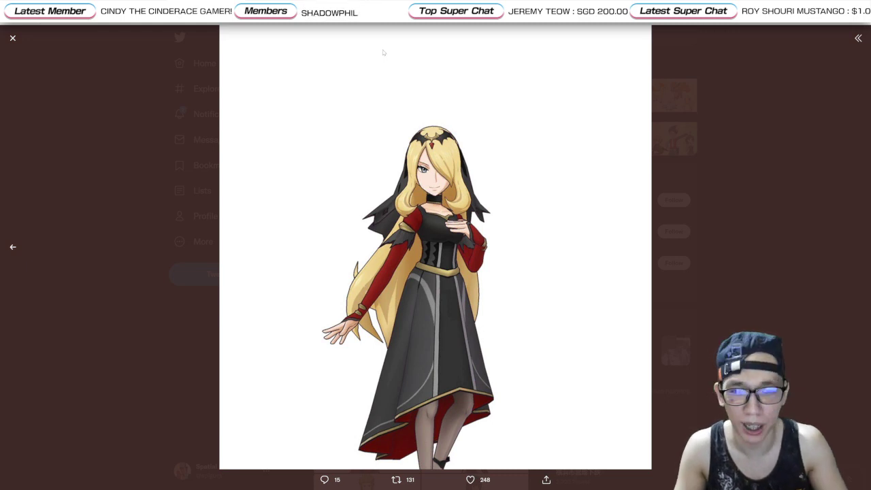
# Step: View Volkner's and Sabrina's enlarged New Year outfit images, then switch to the datamine paste
pyautogui.click(13, 37)
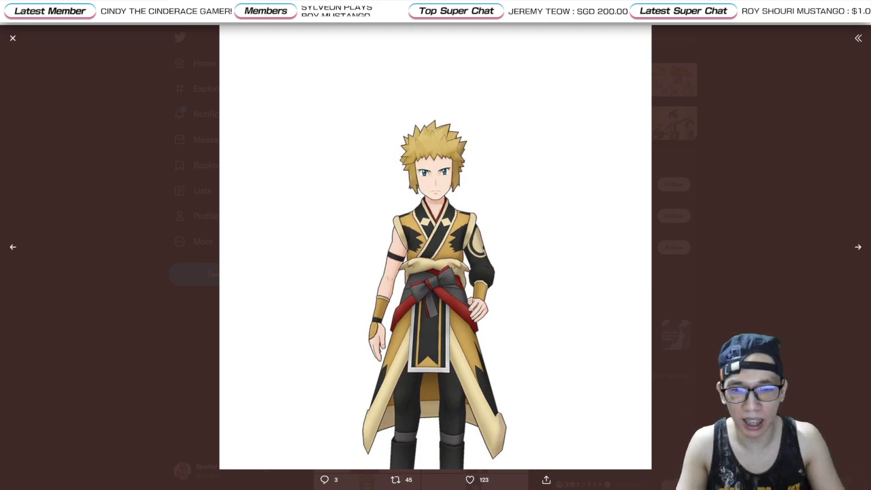
pyautogui.click(13, 38)
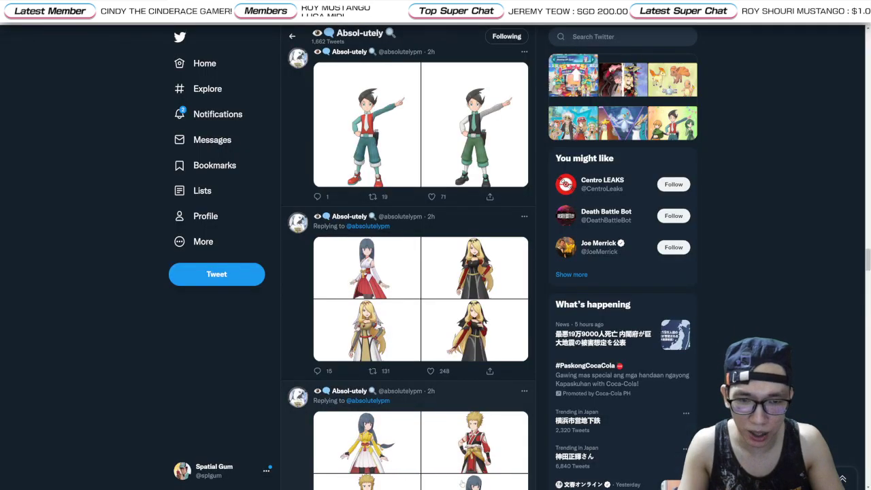
pyautogui.click(366, 267)
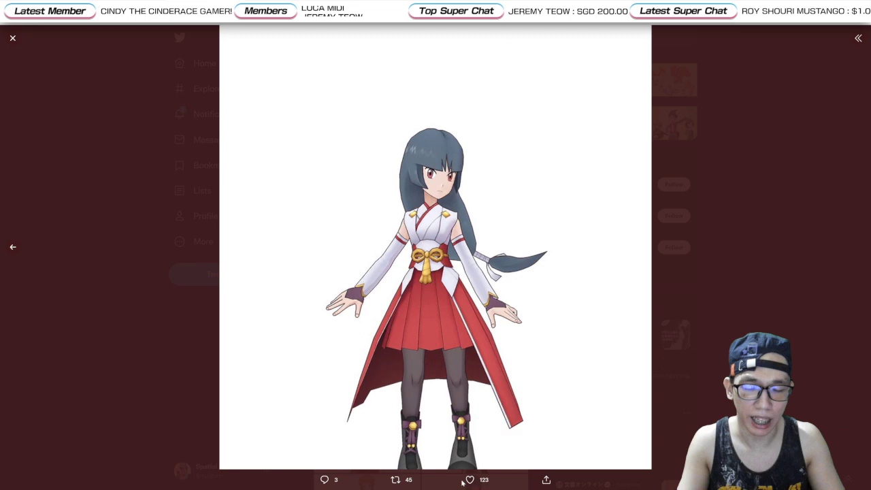
pyautogui.click(12, 37)
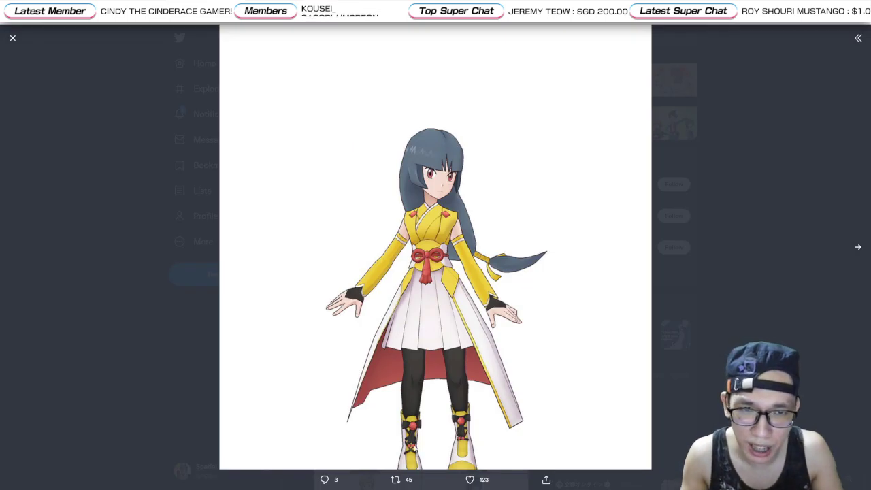
pyautogui.click(12, 38)
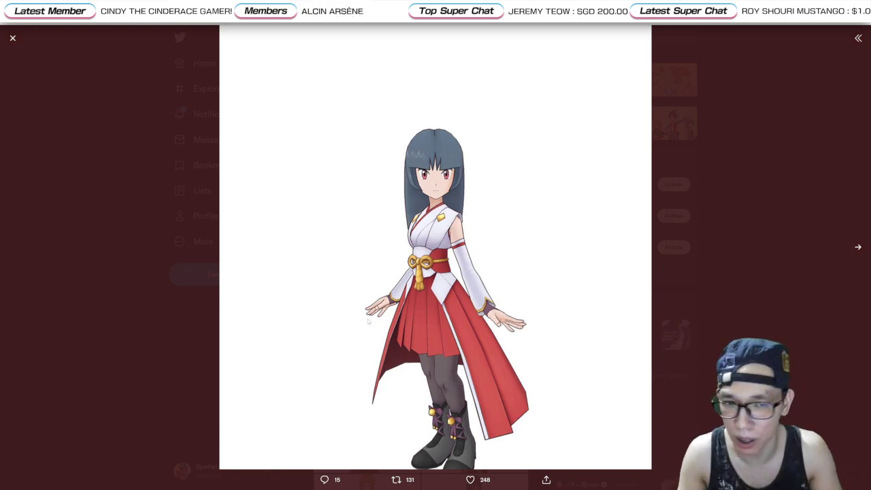
pyautogui.click(13, 38)
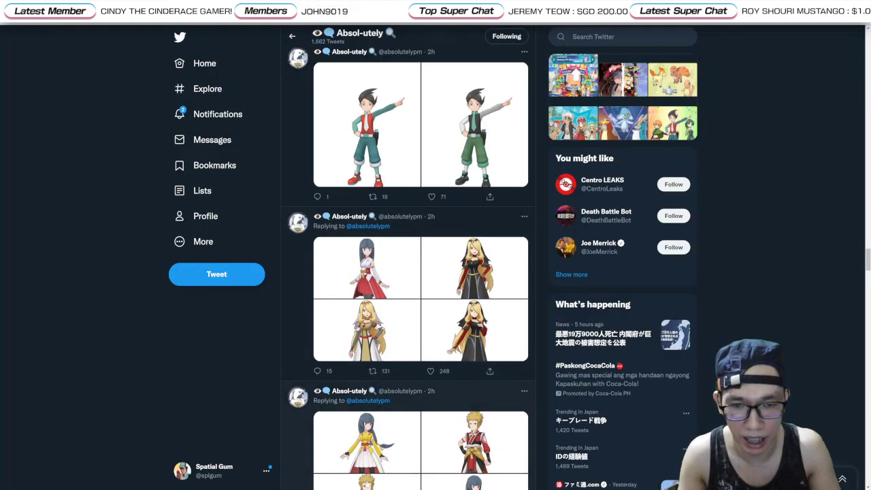
pyautogui.click(475, 443)
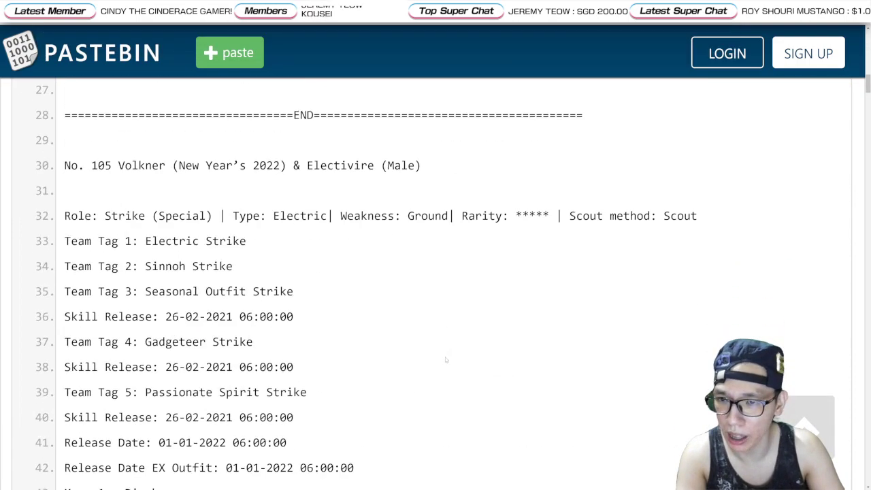
# Step: Read Volkner and Electivire's stats and passives, continuing into Sygna Suit Cynthia's passives
pyautogui.scroll(-3)
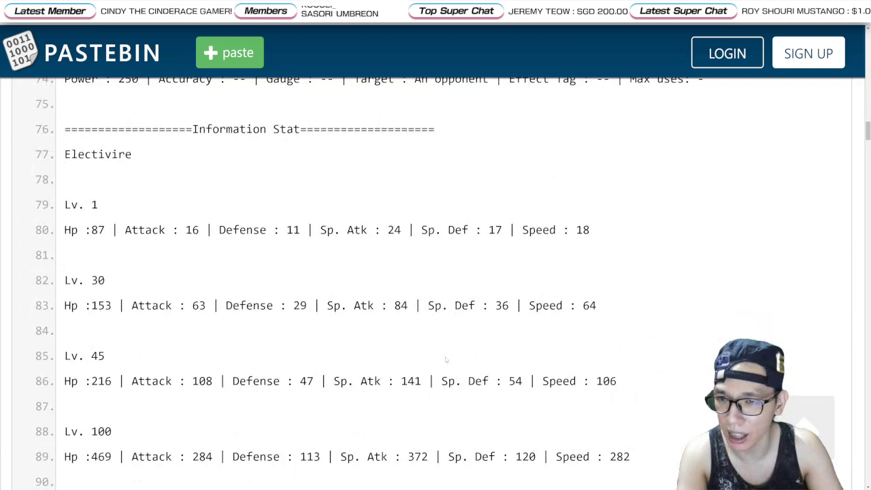
pyautogui.scroll(-3)
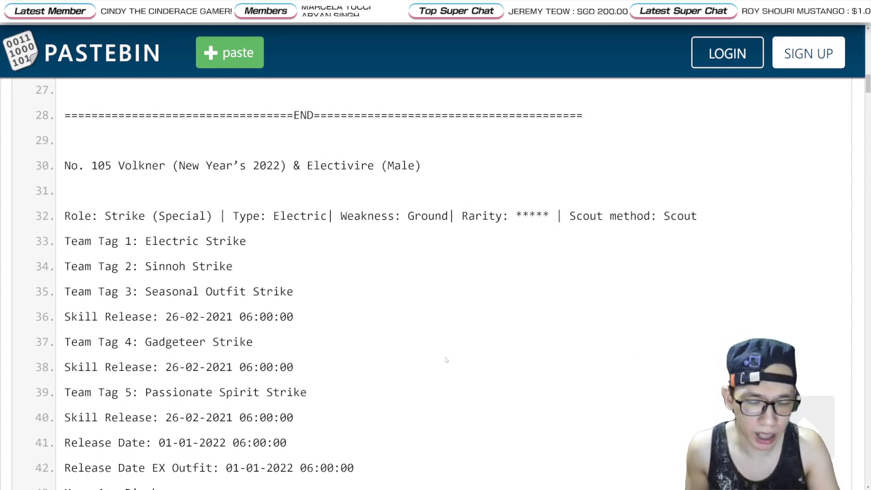
pyautogui.scroll(-3)
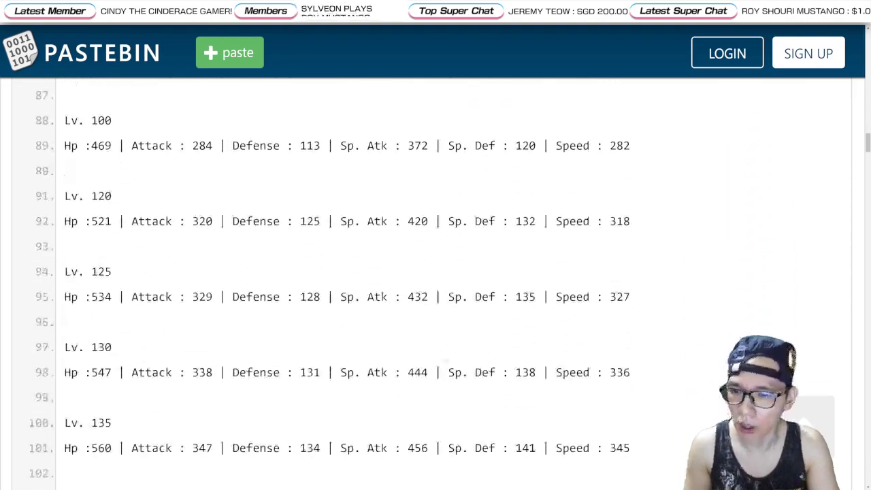
pyautogui.scroll(-3)
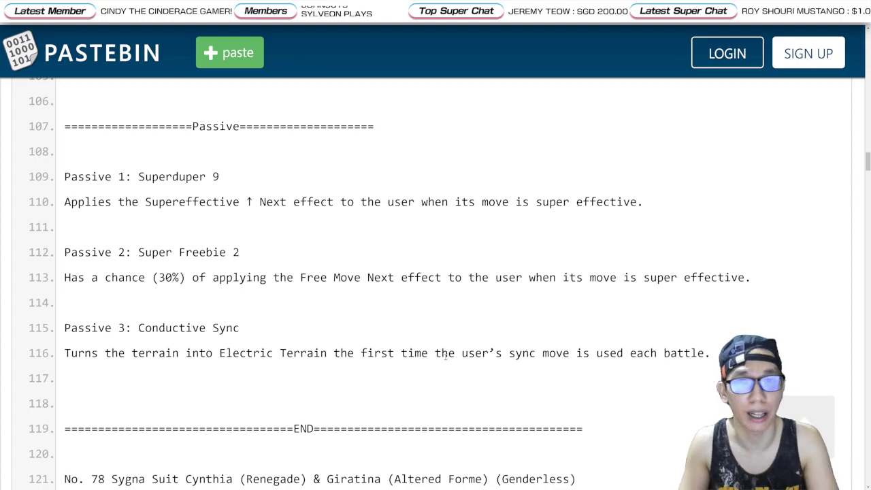
pyautogui.scroll(-3)
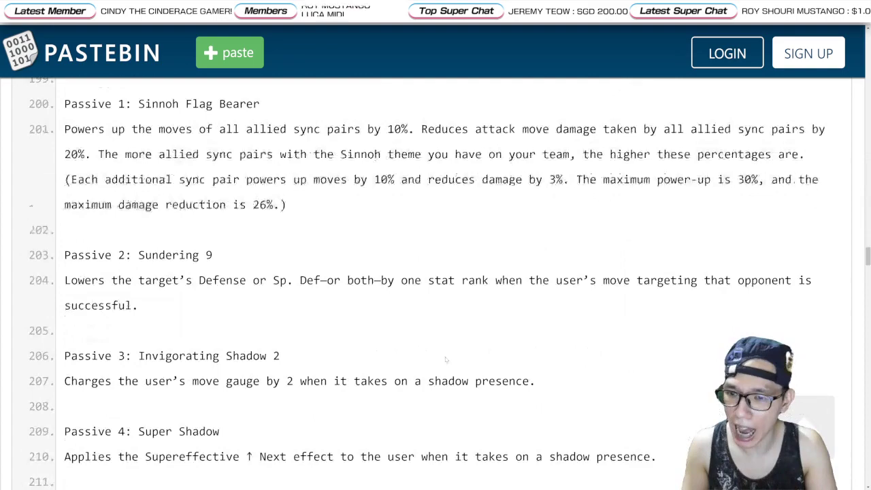
# Step: Read Sabrina and Chingling's moves and passives, then go back up to Chingling's level stats
pyautogui.scroll(-3)
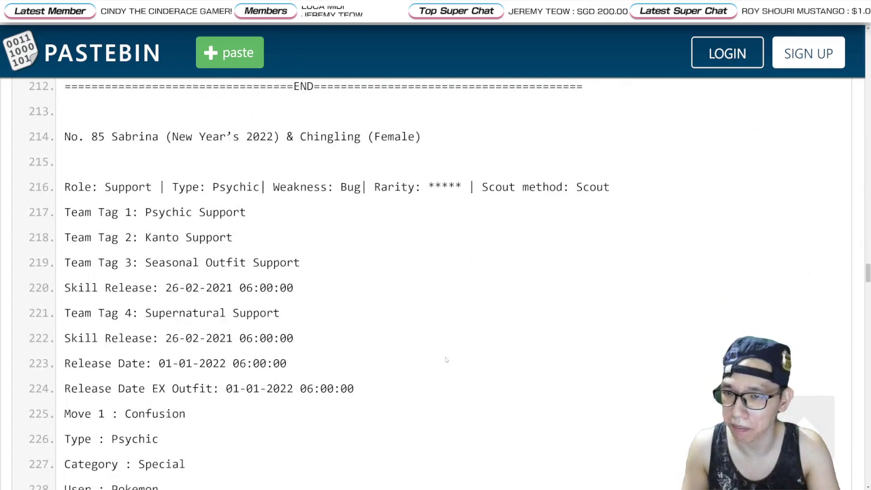
pyautogui.scroll(-3)
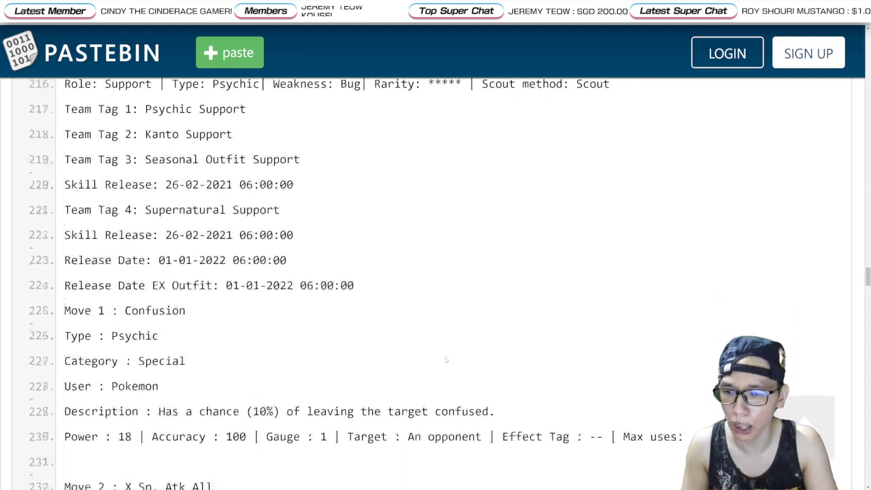
pyautogui.scroll(-3)
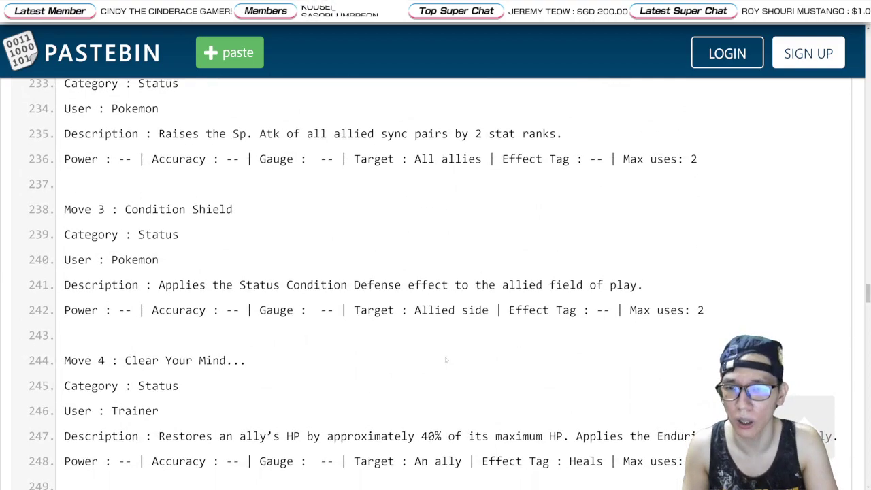
pyautogui.scroll(-3)
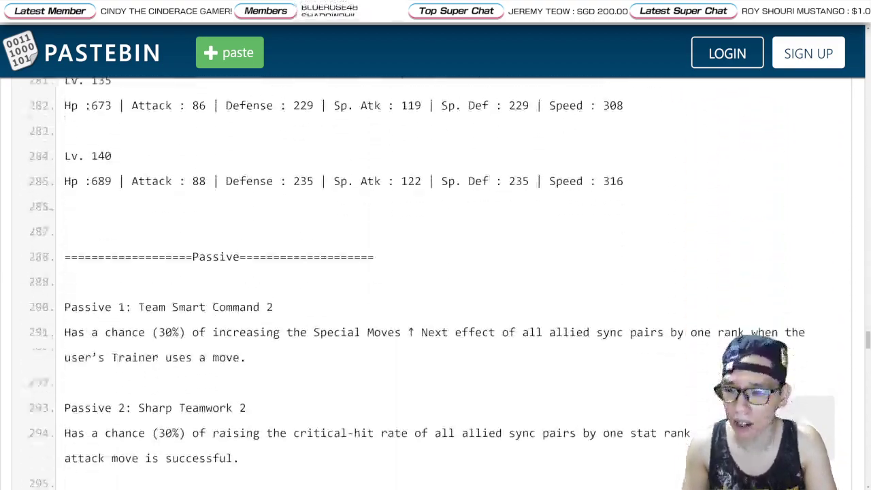
pyautogui.scroll(-3)
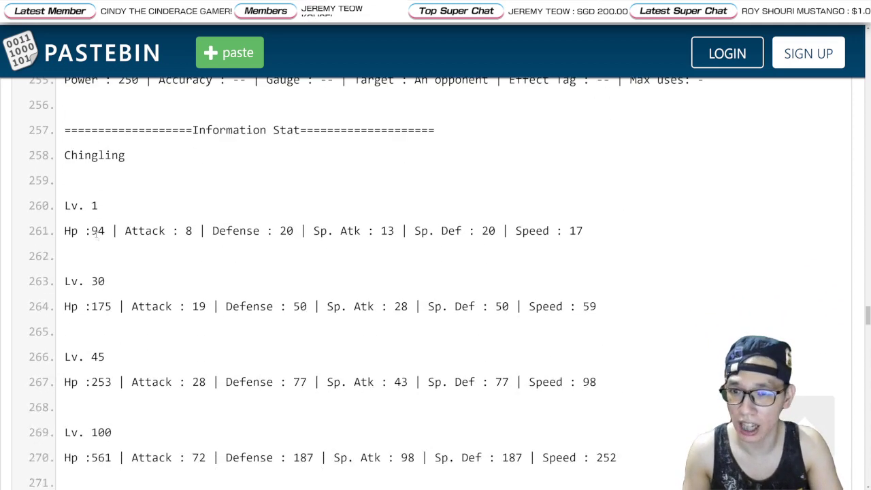
pyautogui.scroll(3)
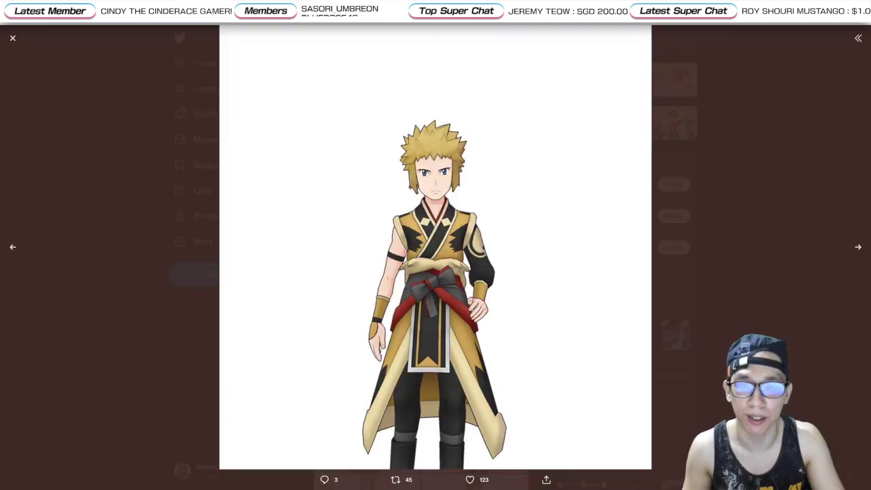
# Step: Close Volkner's outfit image and return to the Sygna Suit Cynthia & Giratina entry
pyautogui.click(13, 37)
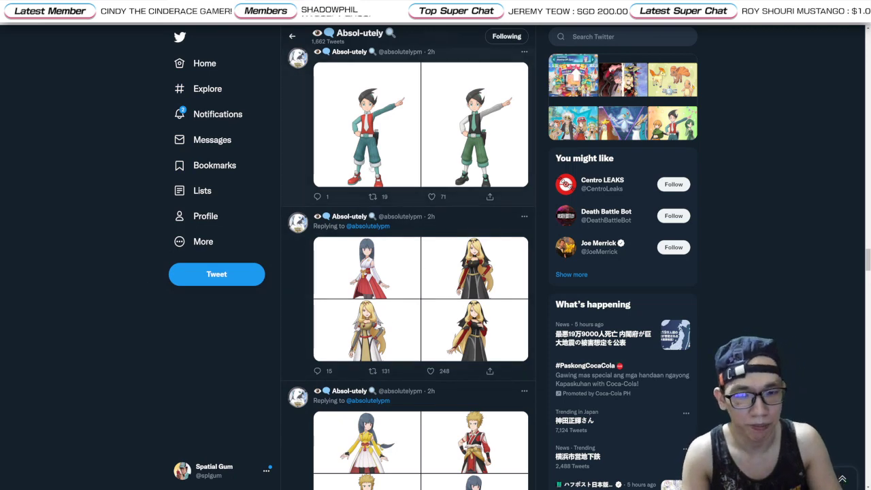
pyautogui.scroll(-3)
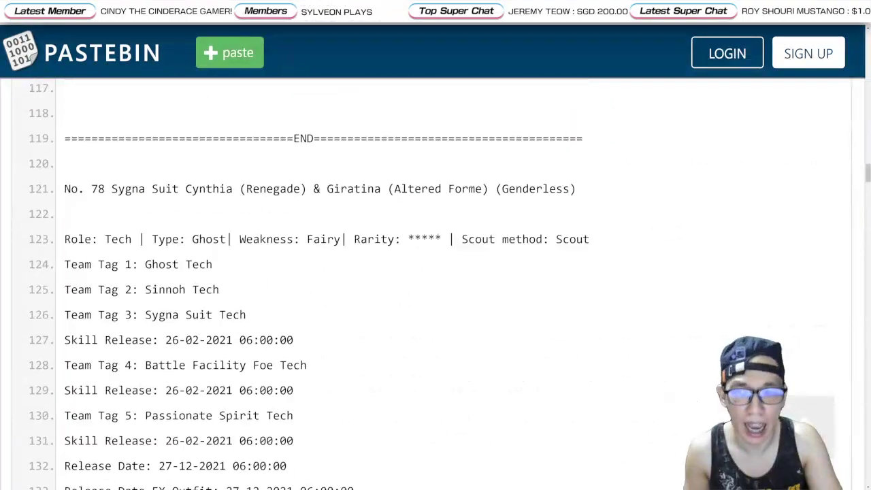
# Step: Read down the moves to Cynthia's Renegade Shadow Force and Giratina's level stats
pyautogui.scroll(3)
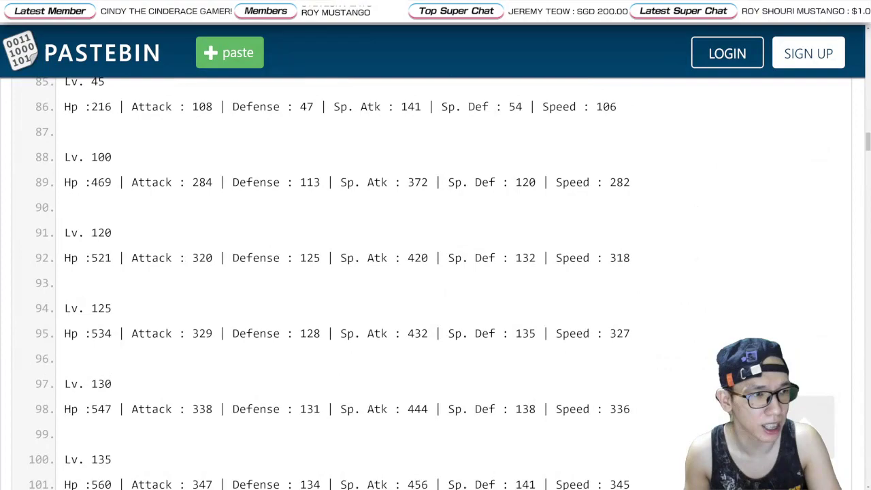
pyautogui.scroll(-3)
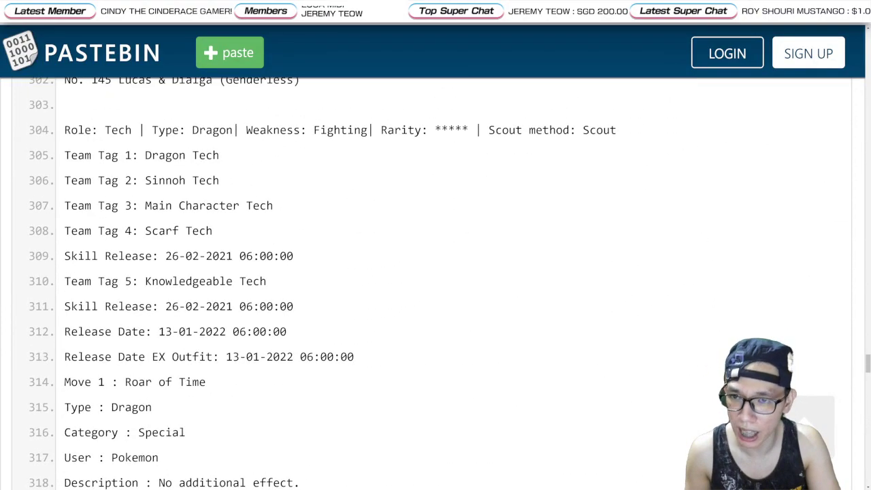
pyautogui.scroll(-3)
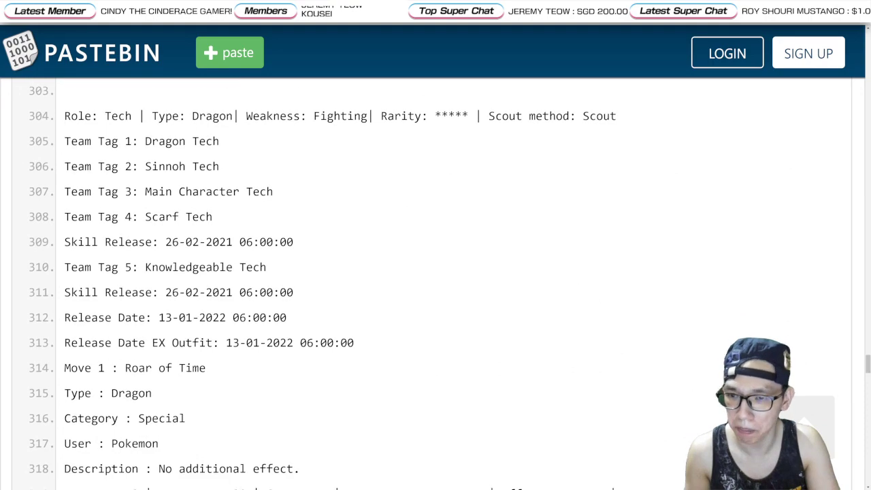
pyautogui.scroll(-3)
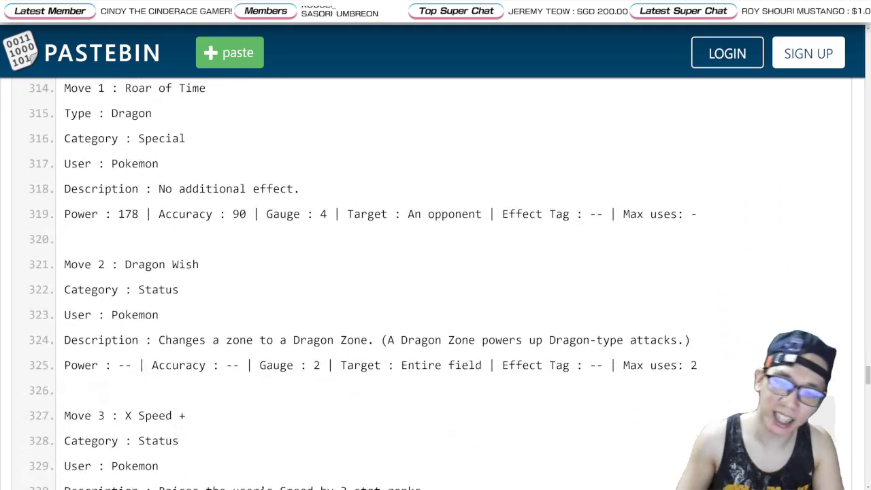
pyautogui.scroll(-3)
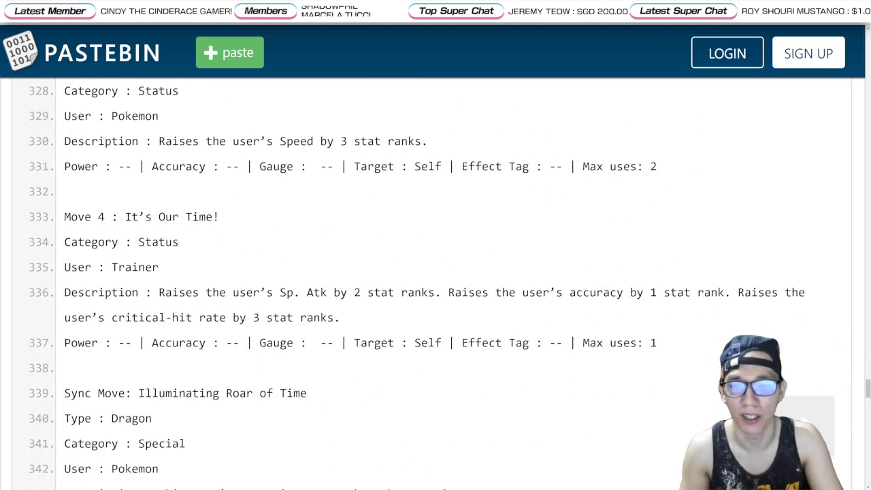
pyautogui.scroll(-3)
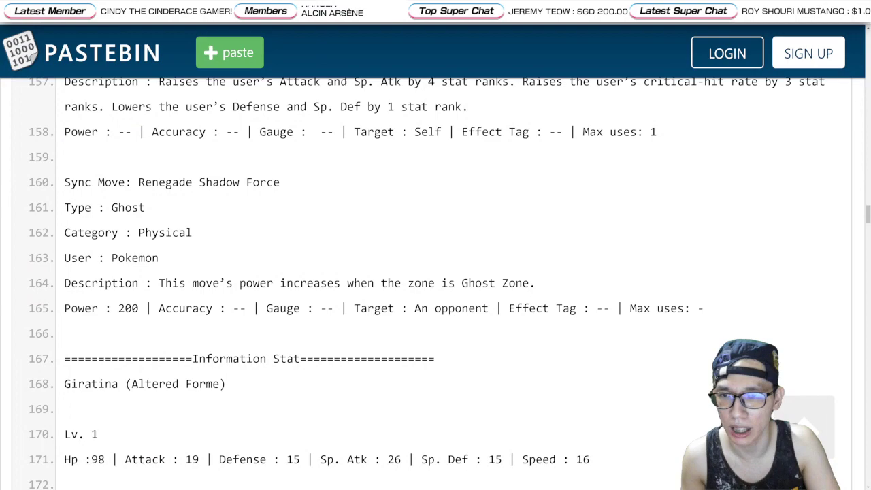
# Step: Review Shadow Ball, Ghost Wish and Shadow Force, then Lucas & Dialga's moves through Illuminating Roar of Time
pyautogui.scroll(-3)
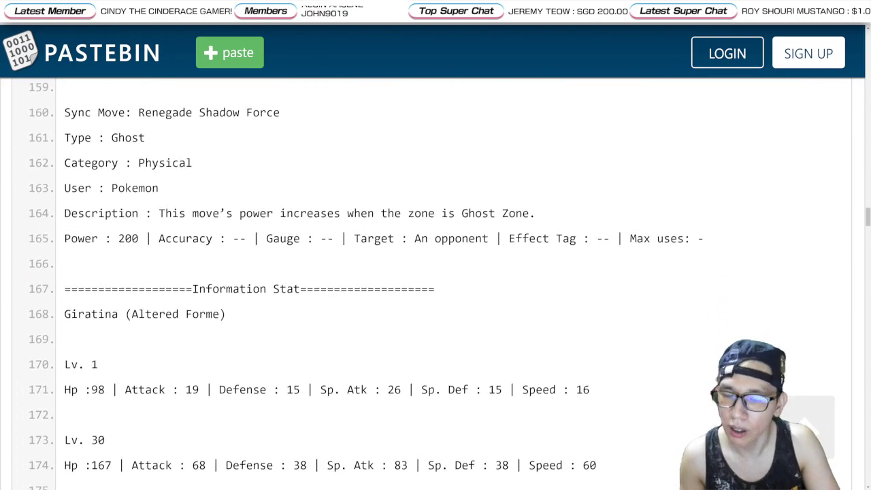
pyautogui.scroll(3)
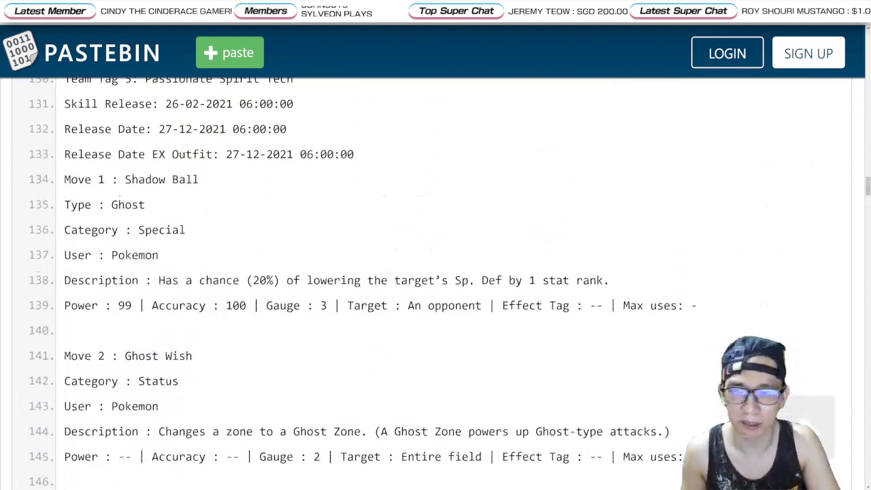
pyautogui.scroll(-3)
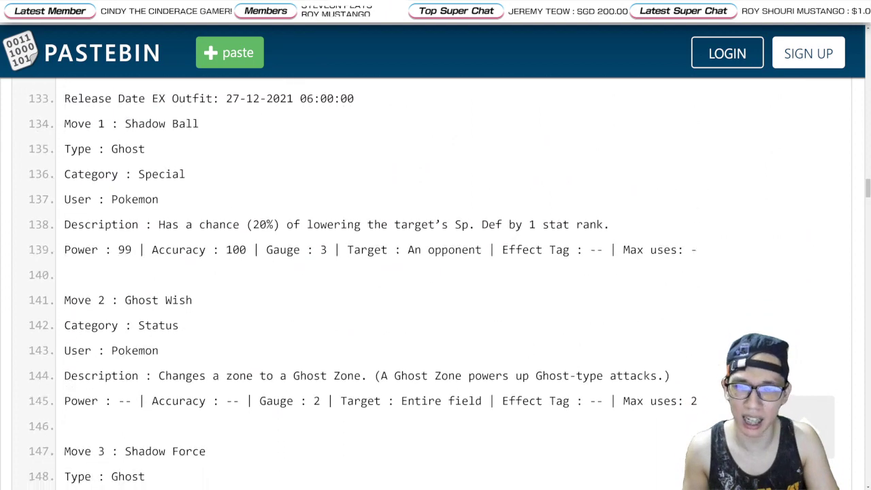
pyautogui.scroll(-3)
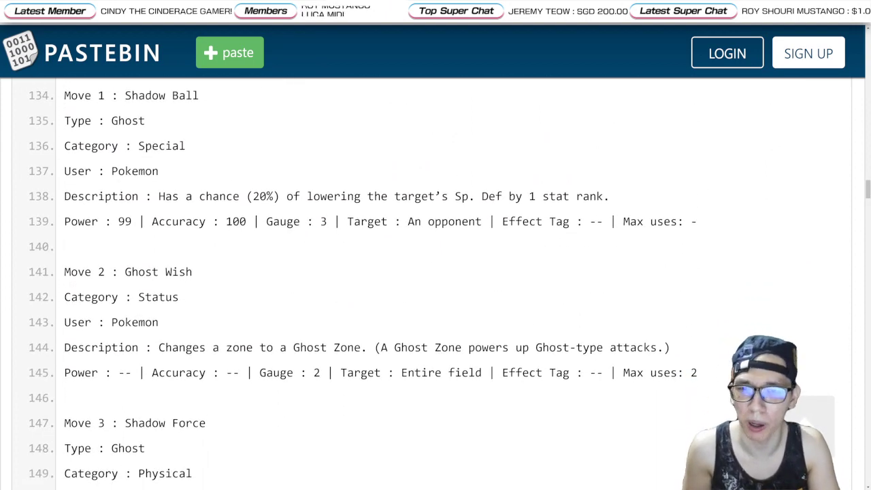
pyautogui.scroll(-3)
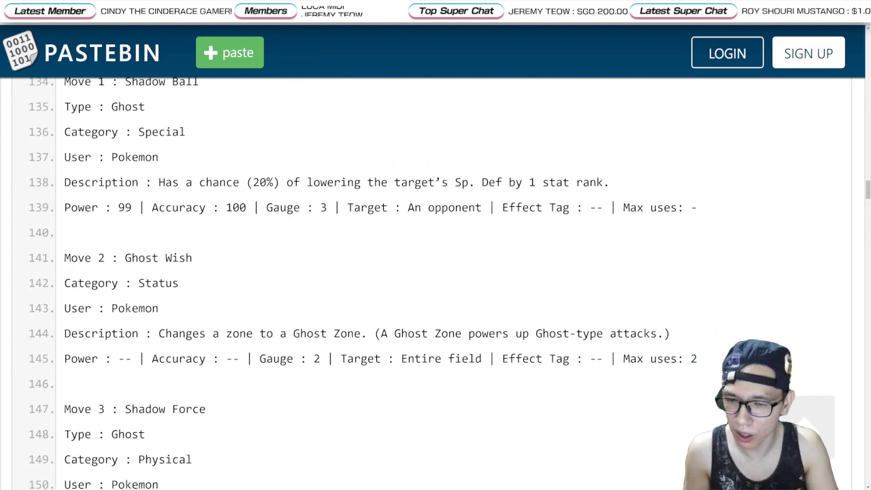
pyautogui.scroll(-3)
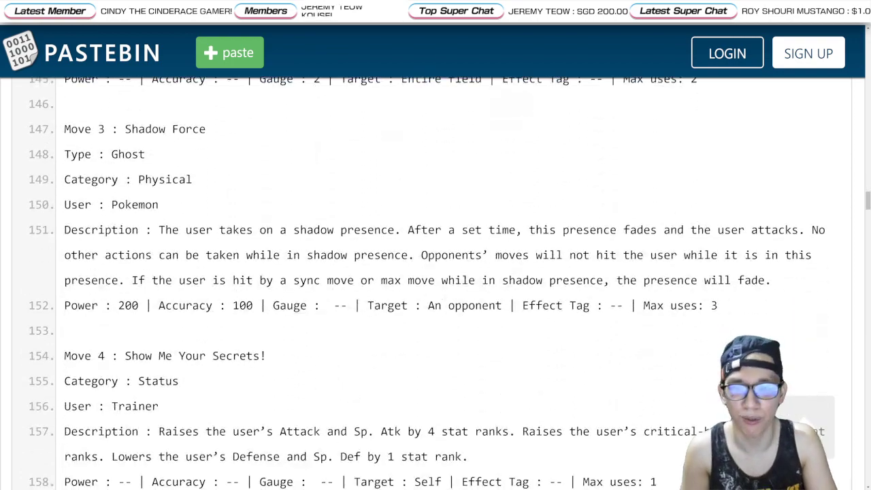
pyautogui.scroll(-3)
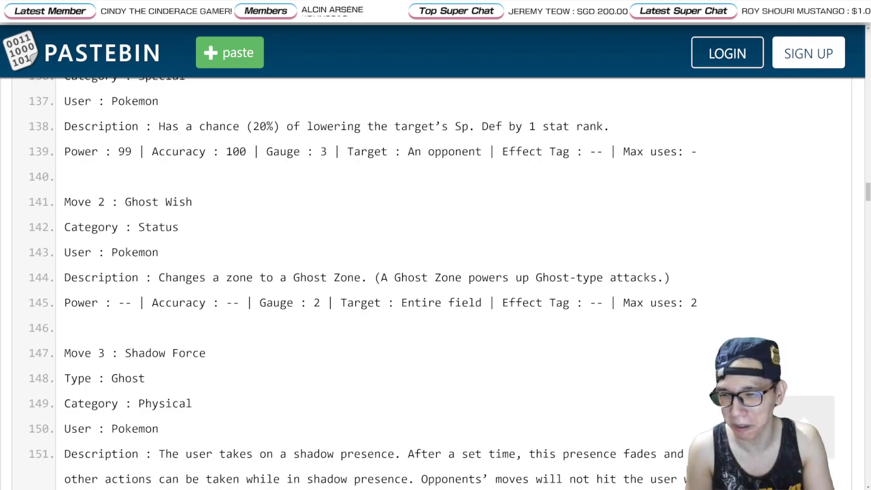
pyautogui.scroll(-3)
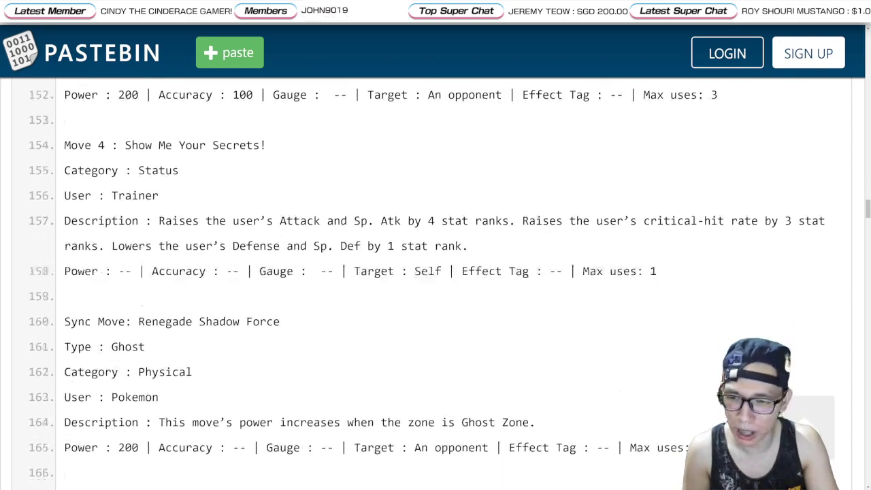
pyautogui.scroll(-3)
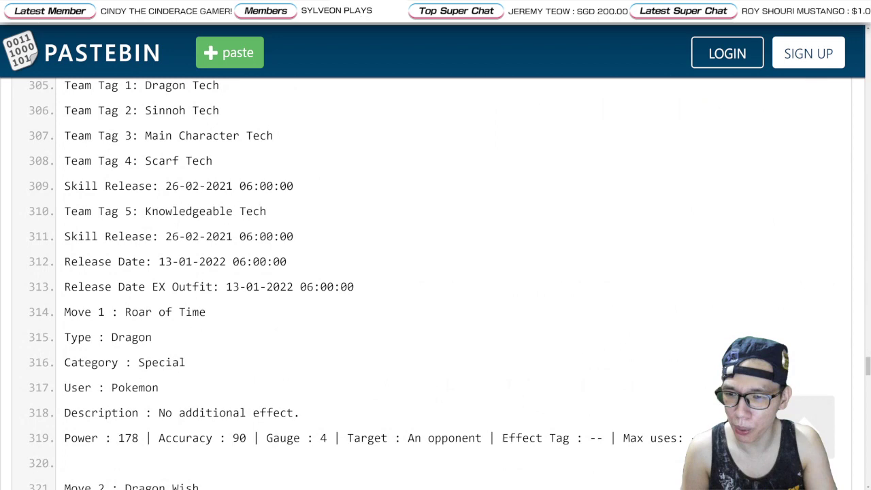
pyautogui.scroll(-3)
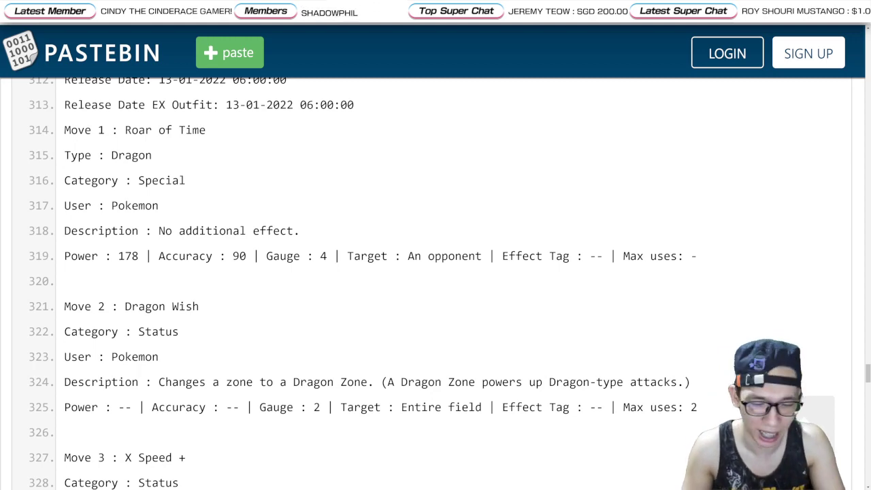
pyautogui.scroll(-3)
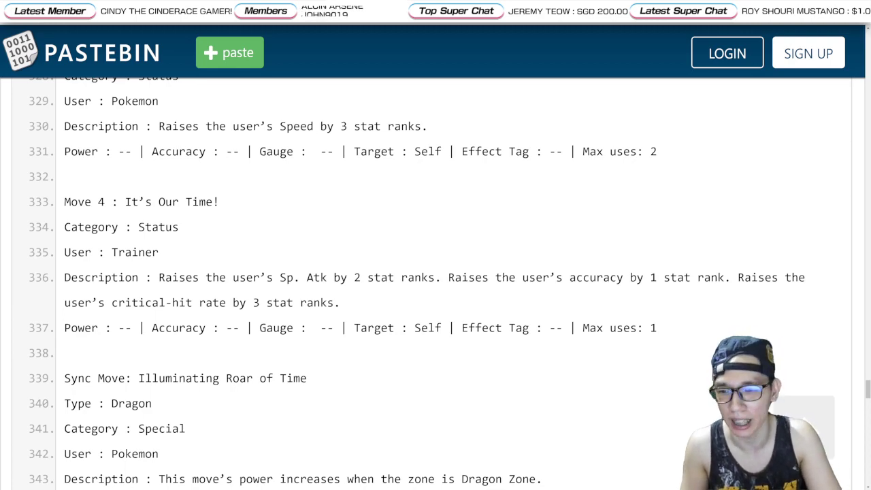
pyautogui.scroll(-3)
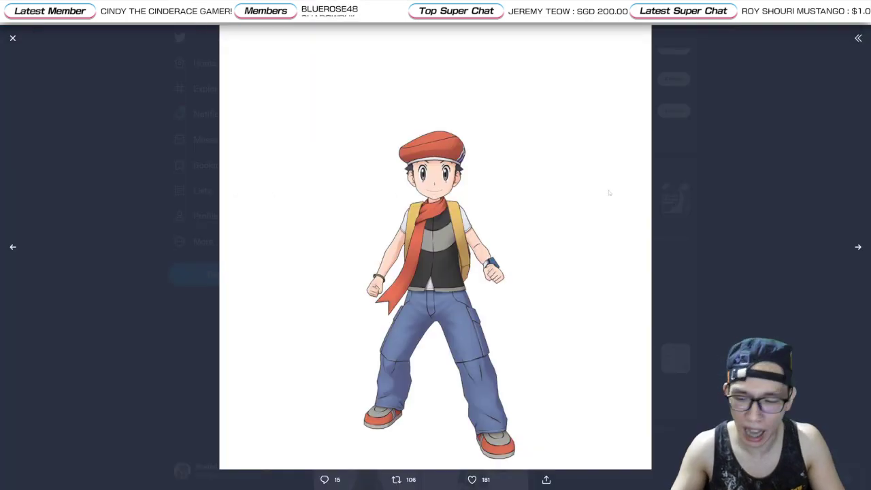
# Step: Close the trainer image, scroll the leaker's timeline, and view the 'Here is the answer' artwork
pyautogui.click(12, 37)
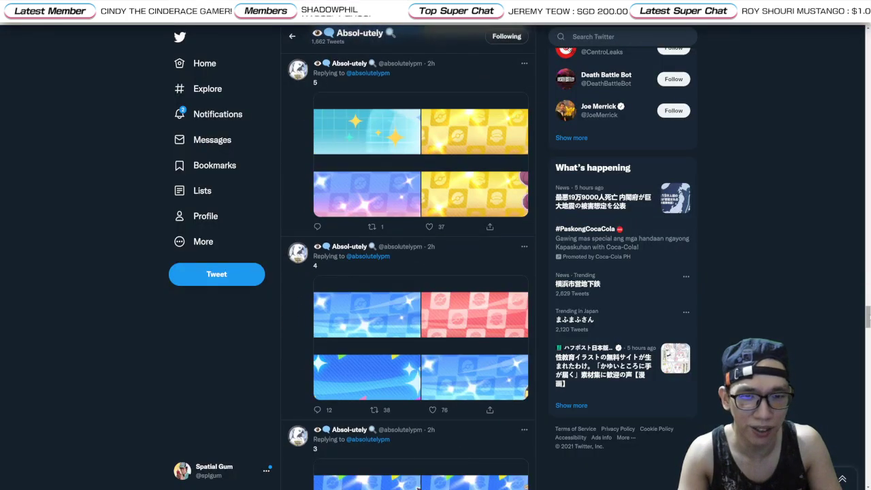
pyautogui.scroll(-3)
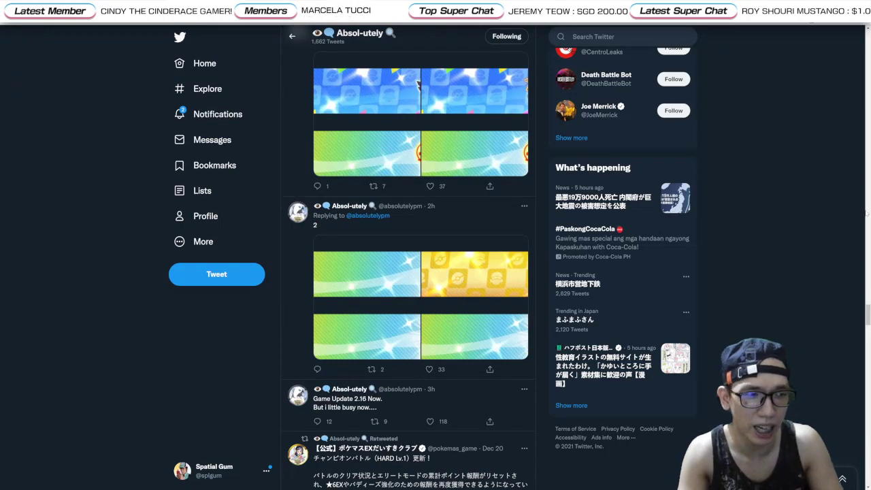
pyautogui.scroll(-3)
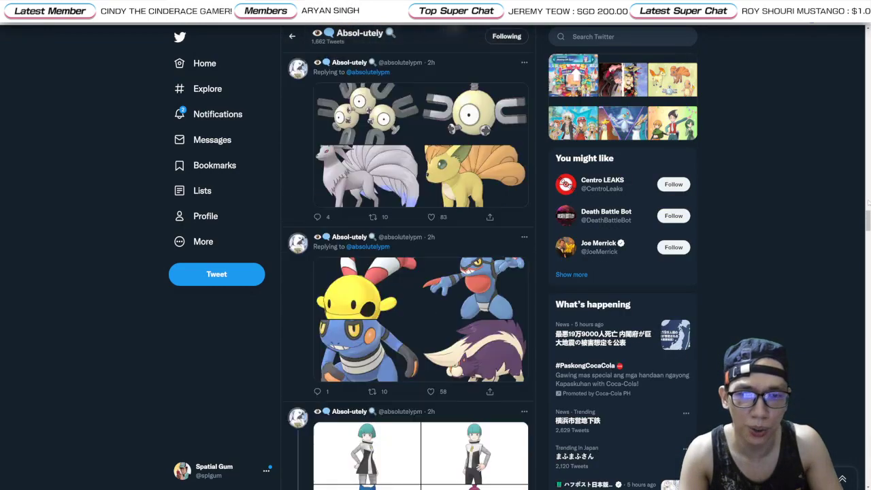
pyautogui.scroll(-3)
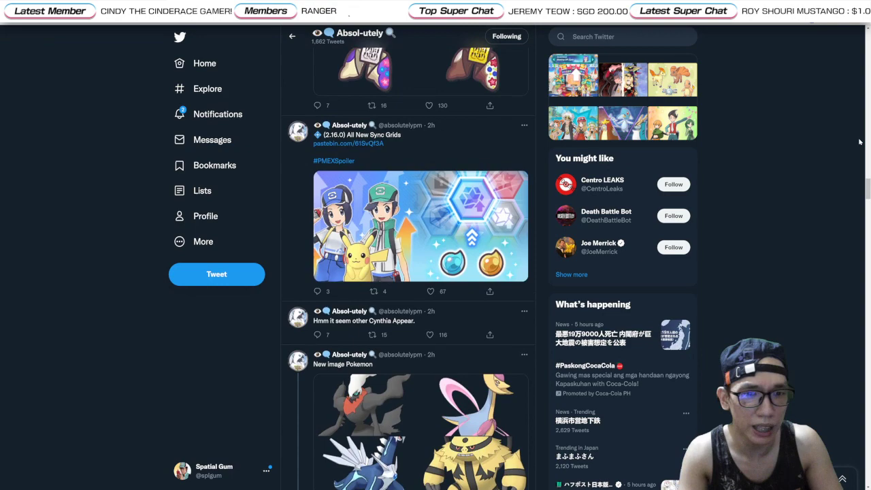
pyautogui.scroll(-3)
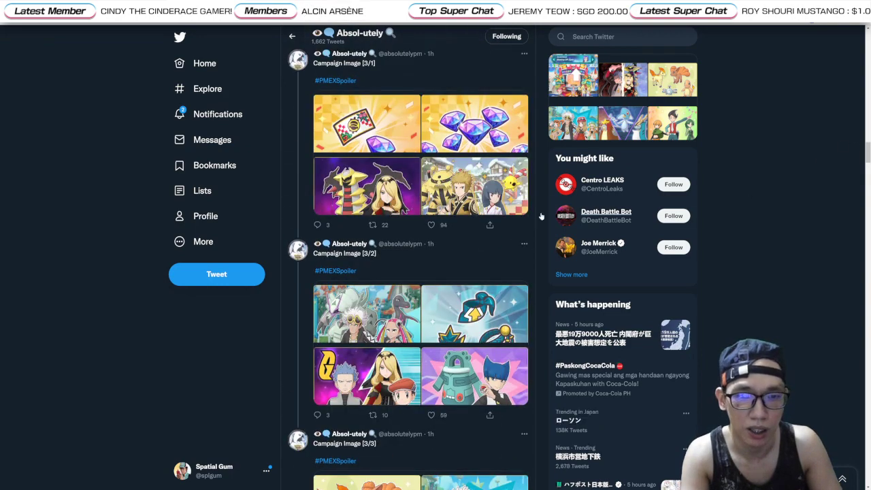
pyautogui.scroll(-3)
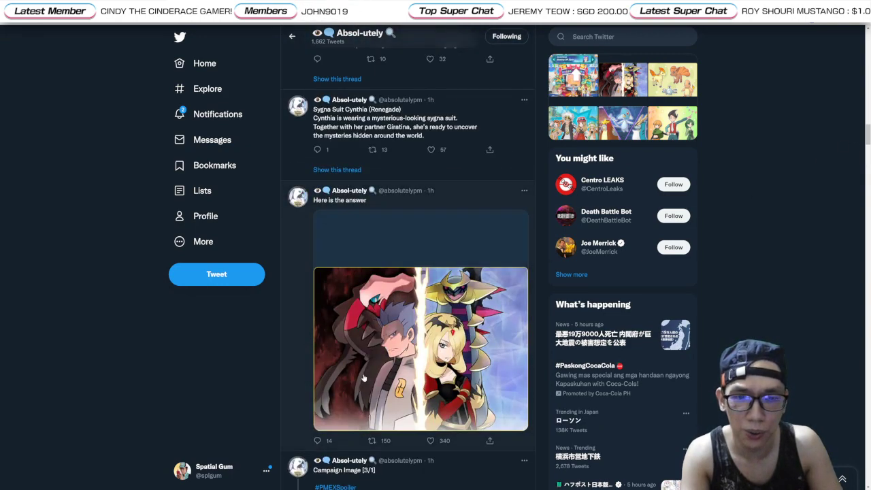
pyautogui.click(365, 377)
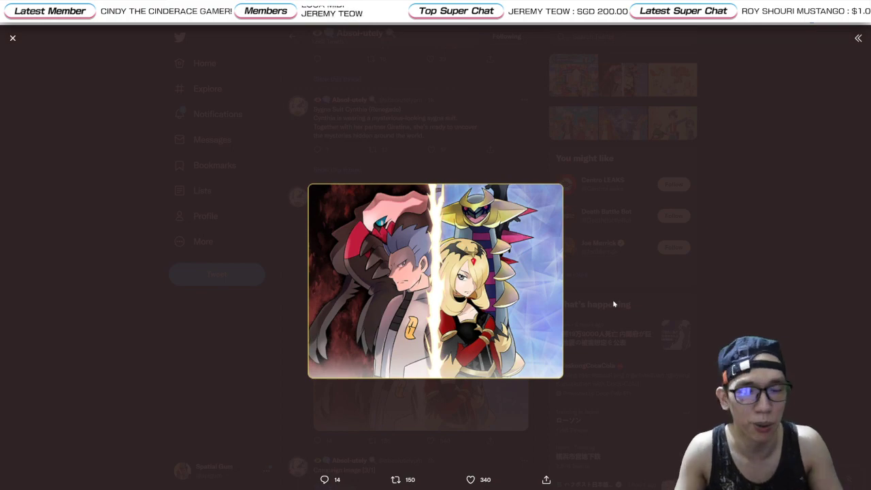
pyautogui.click(12, 38)
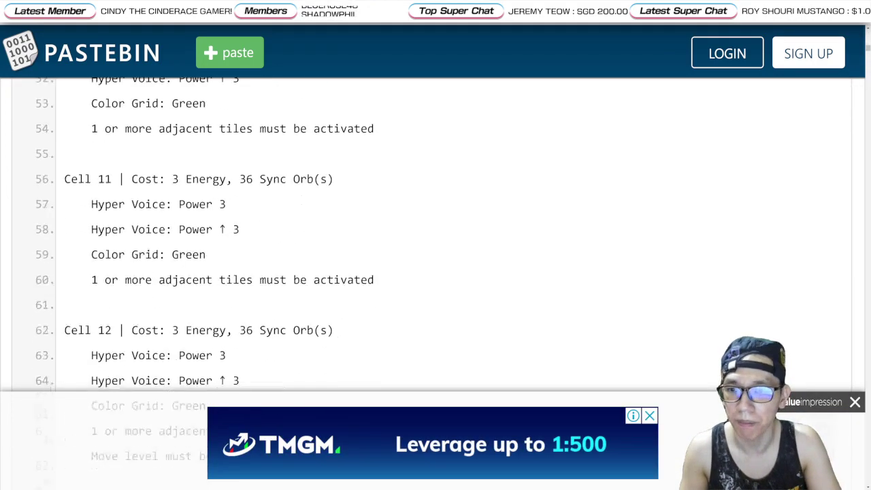
# Step: Scroll the sync grid paste down to the Blue Sp. Atk and Sp. Def cells 4 and 5
pyautogui.scroll(-3)
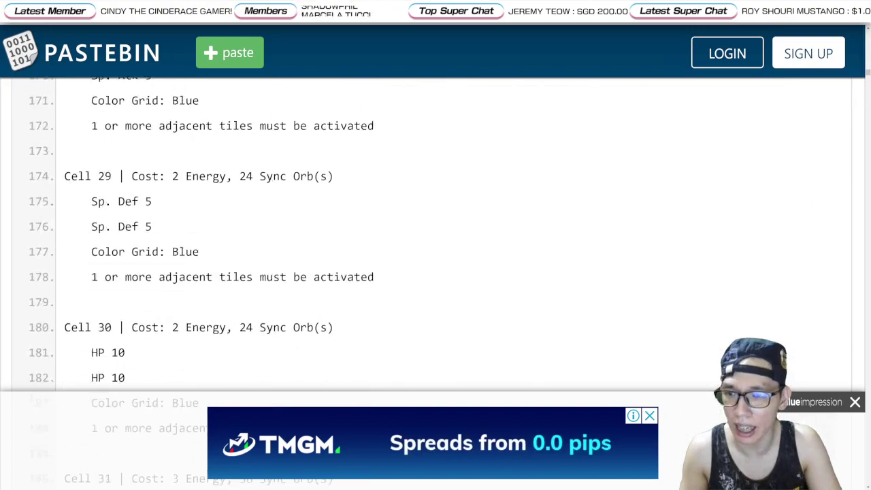
pyautogui.scroll(-3)
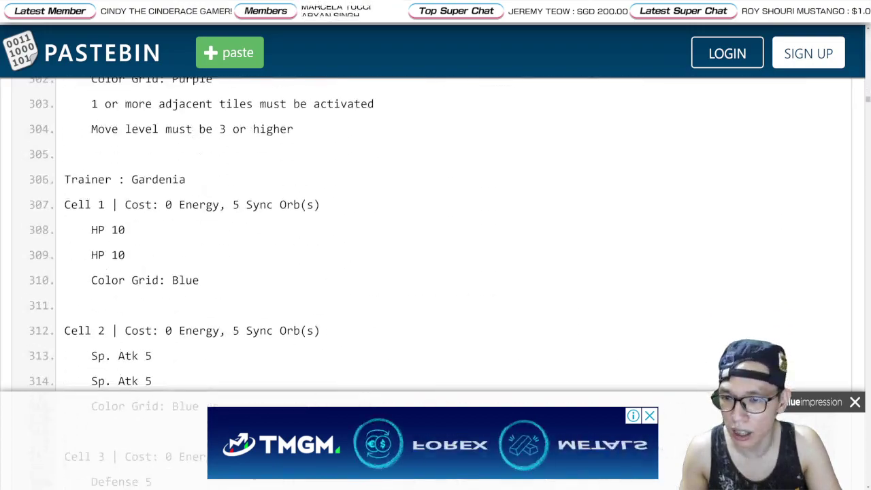
pyautogui.scroll(-3)
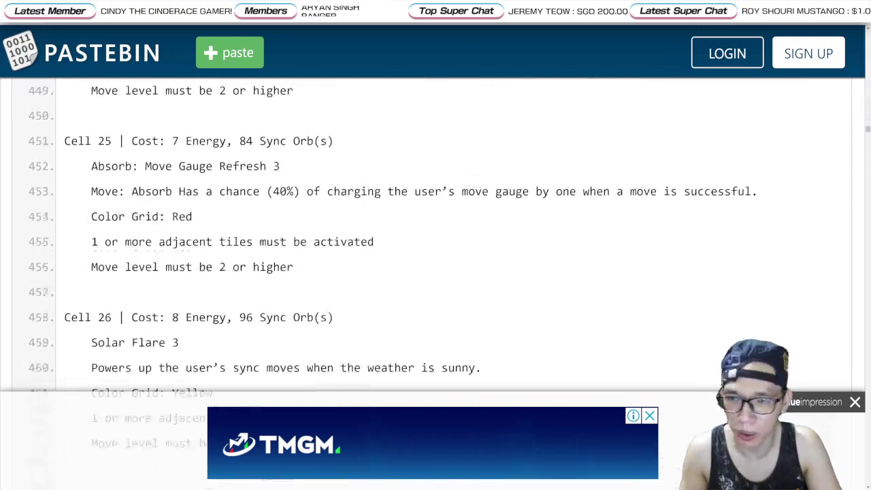
pyautogui.scroll(-3)
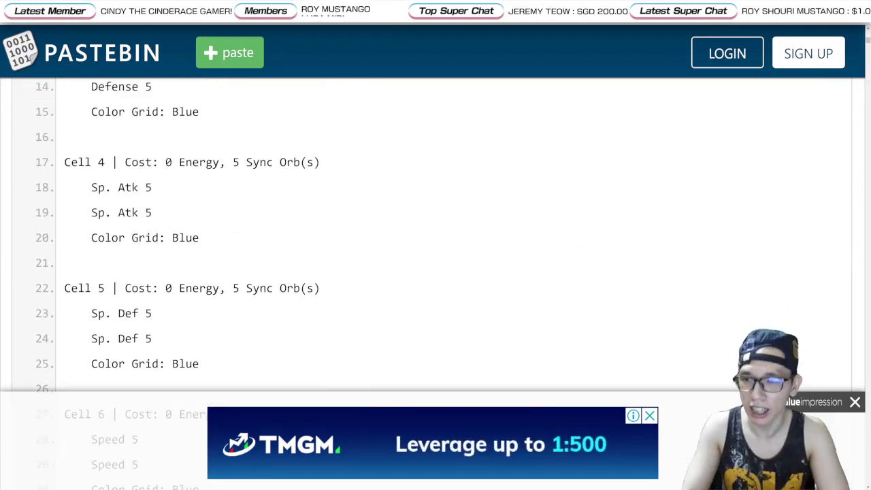
pyautogui.scroll(-3)
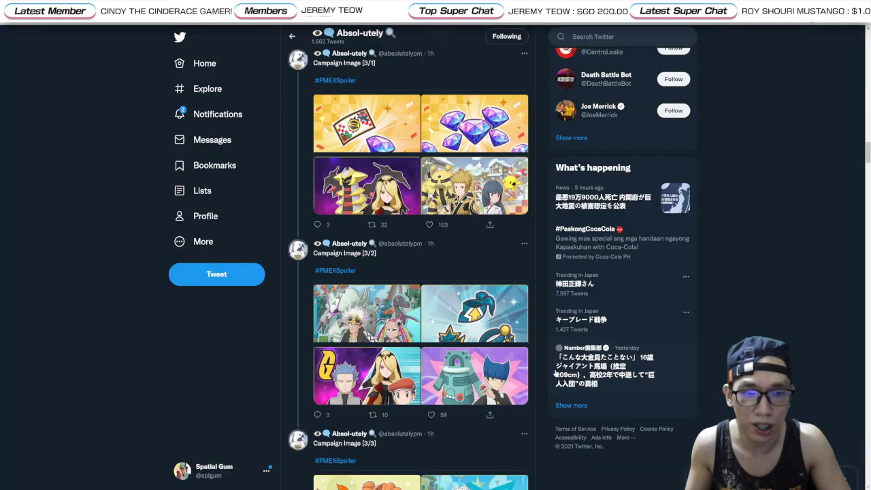
# Step: Scroll past the campaign image tweets and open the linked release date paste
pyautogui.scroll(-3)
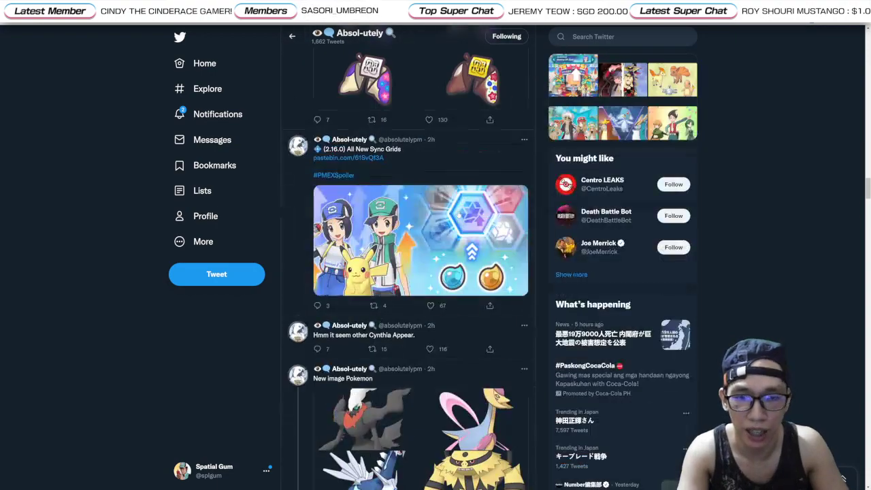
pyautogui.scroll(-3)
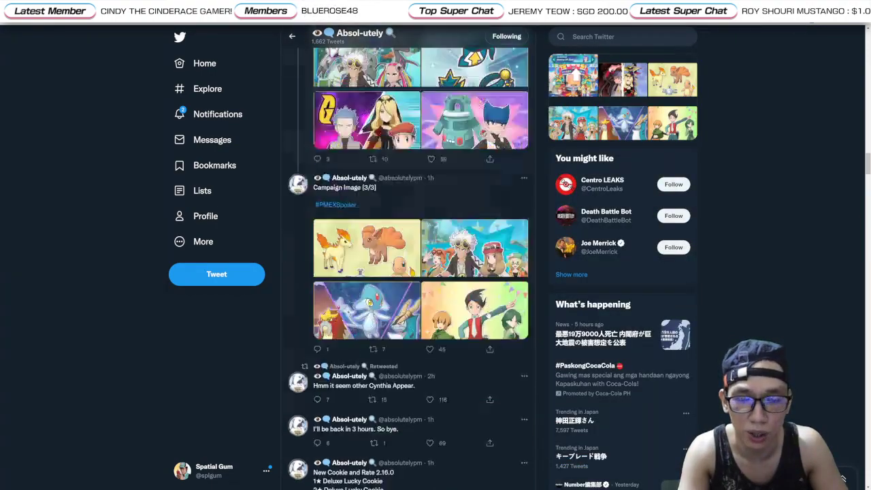
pyautogui.click(475, 311)
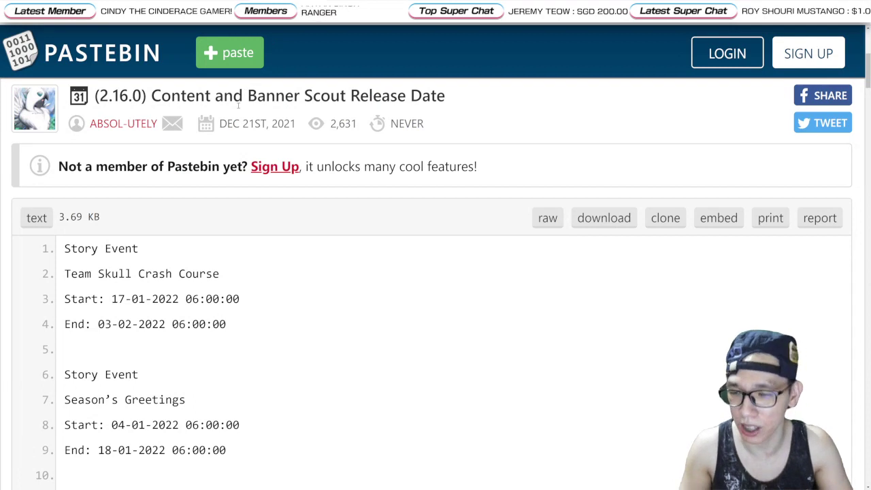
# Step: Read past the story events, Uxie arena and Pokémon Masters Day to the Serena, Guzma, Bianca Spotlight Scout
pyautogui.scroll(-3)
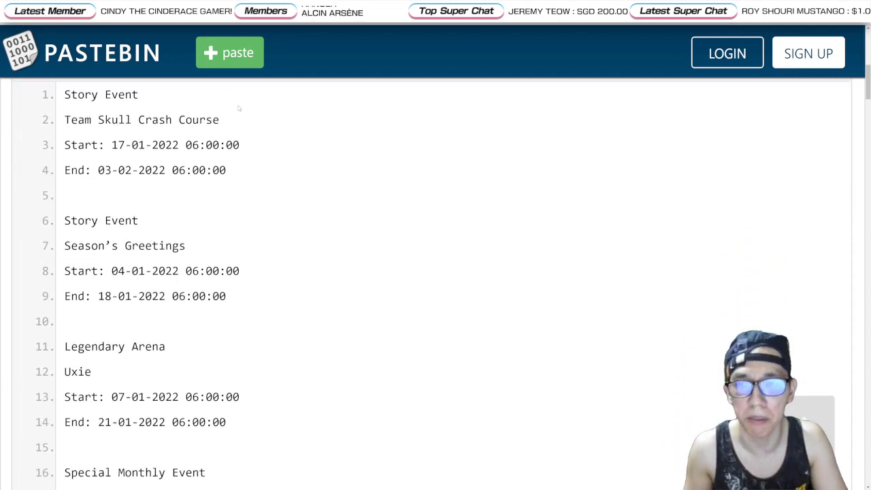
pyautogui.scroll(-3)
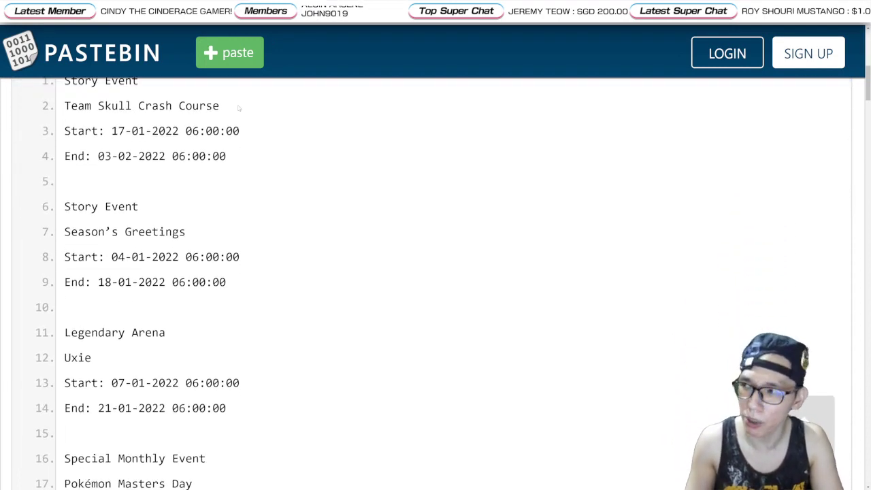
pyautogui.scroll(3)
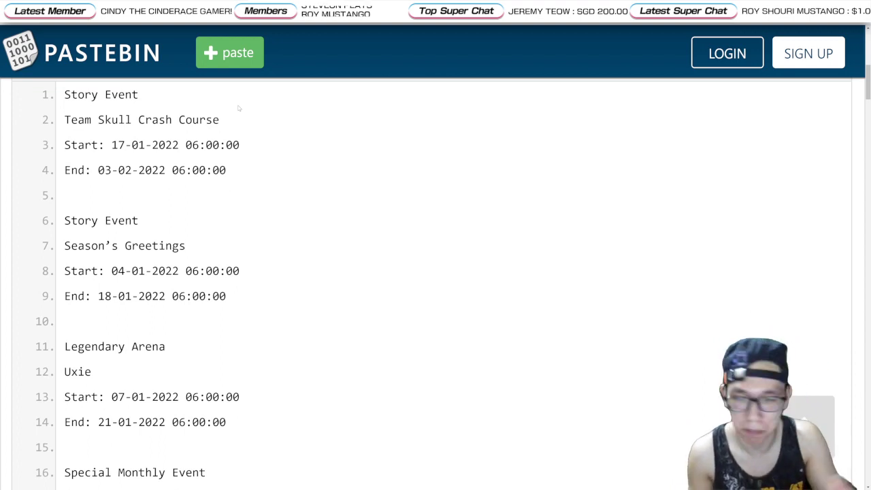
pyautogui.scroll(-3)
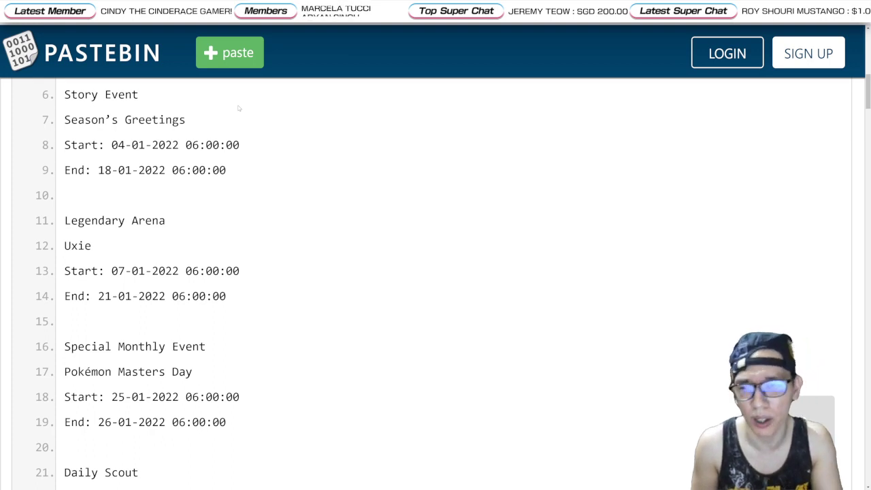
pyautogui.scroll(-3)
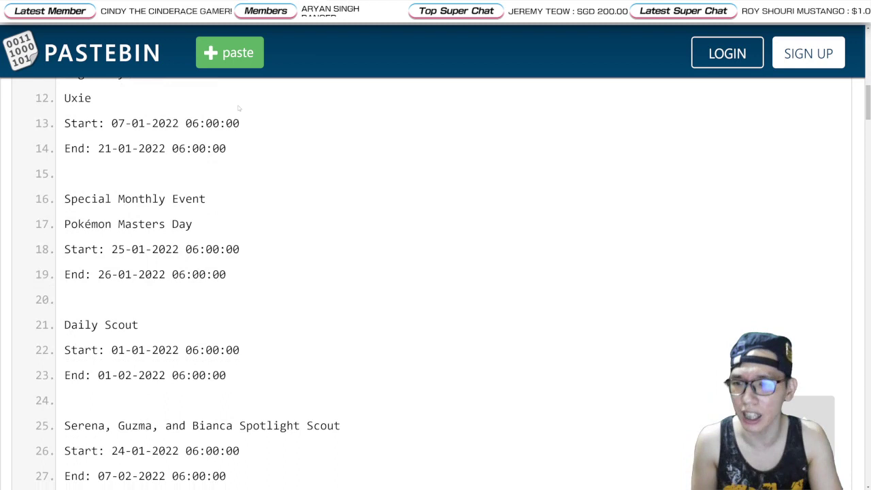
pyautogui.scroll(-3)
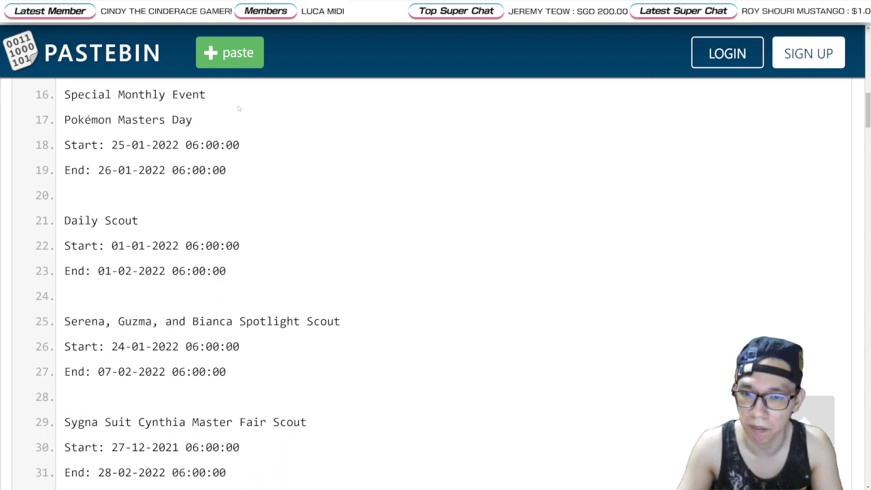
# Step: Scroll the scout schedule paste through the Lucas and Sinnoh Special scout listings
pyautogui.scroll(-3)
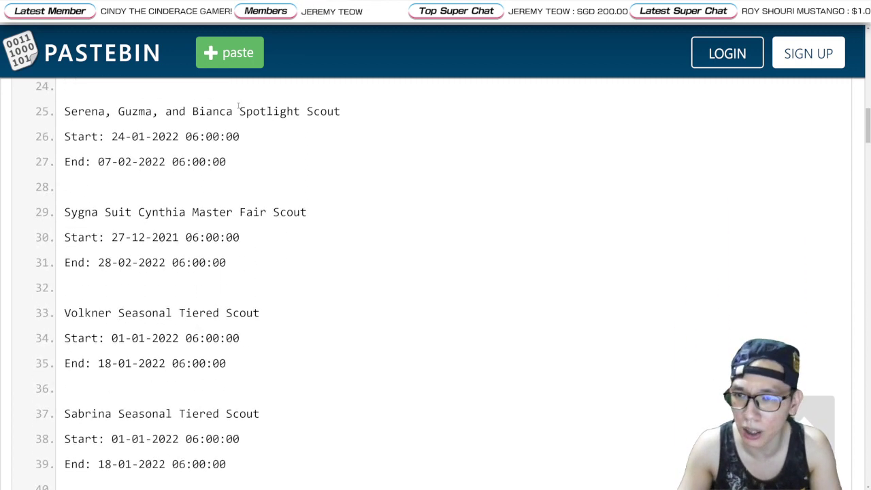
pyautogui.scroll(-3)
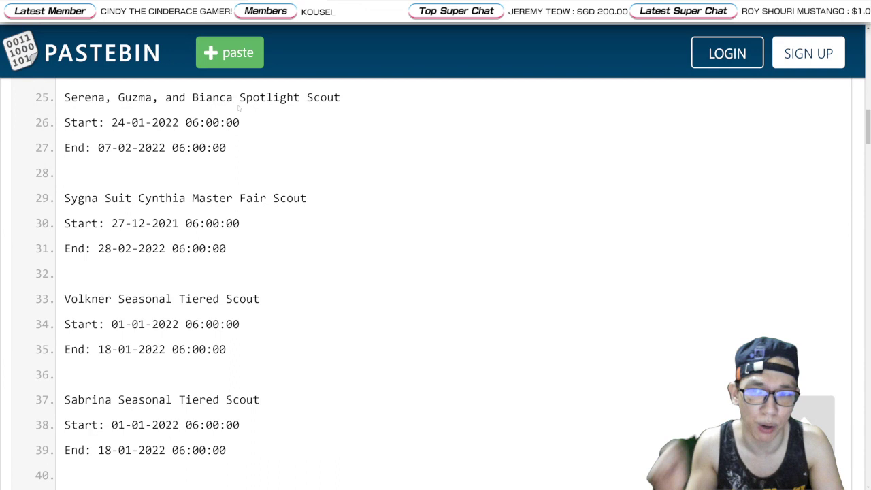
pyautogui.scroll(-3)
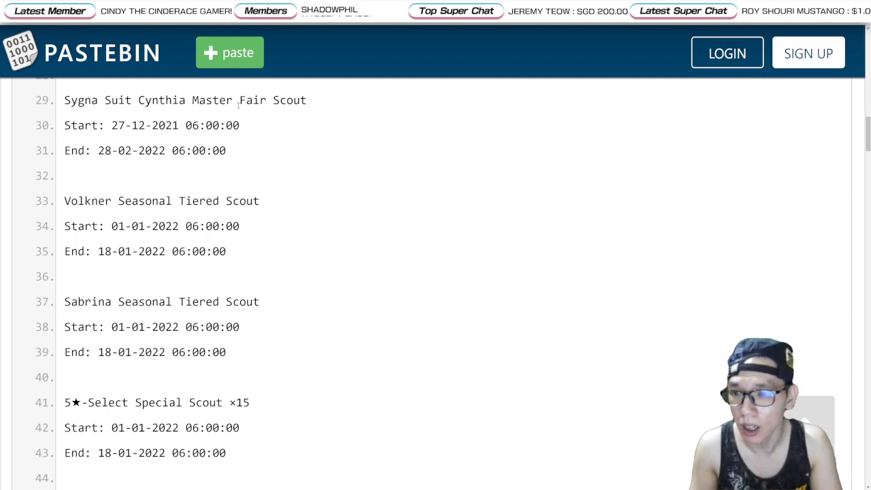
pyautogui.scroll(-3)
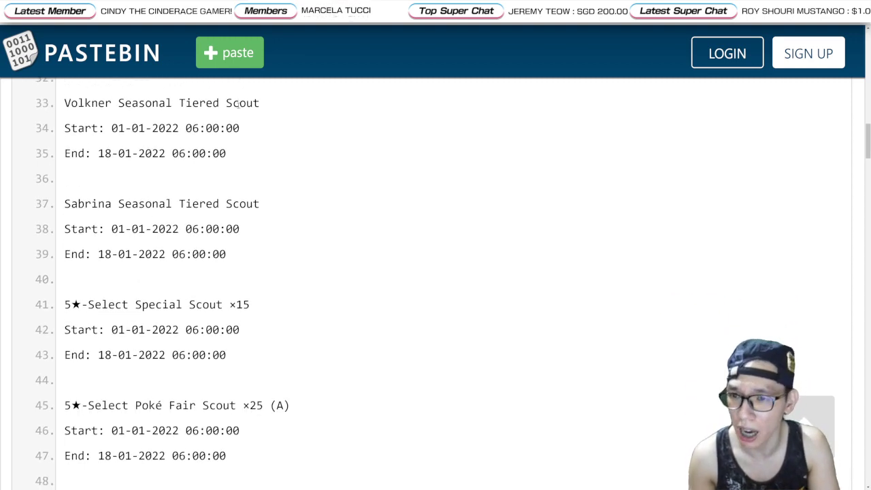
pyautogui.scroll(-3)
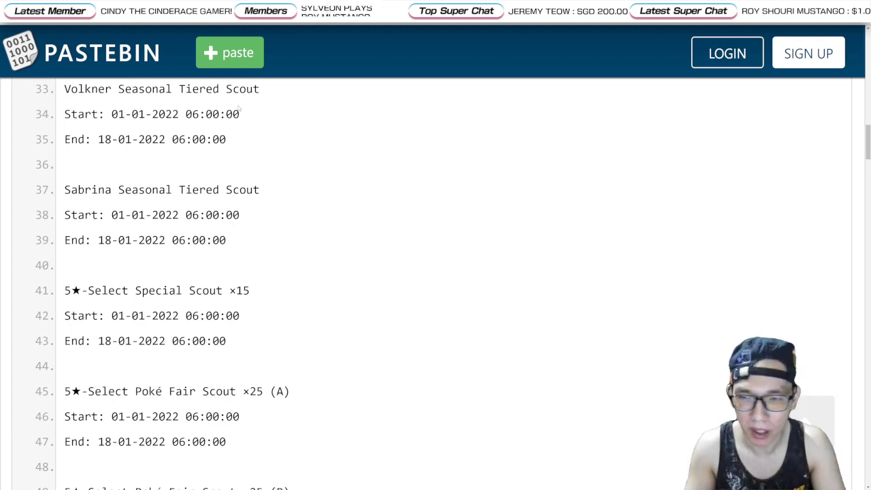
pyautogui.scroll(-3)
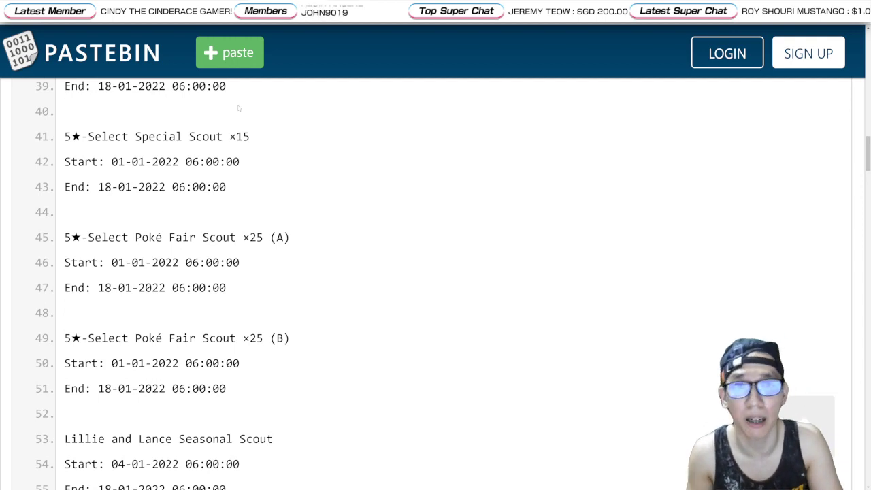
# Step: Continue through the type-based scouts down to the Training Area Reward Boost Rallies
pyautogui.scroll(-3)
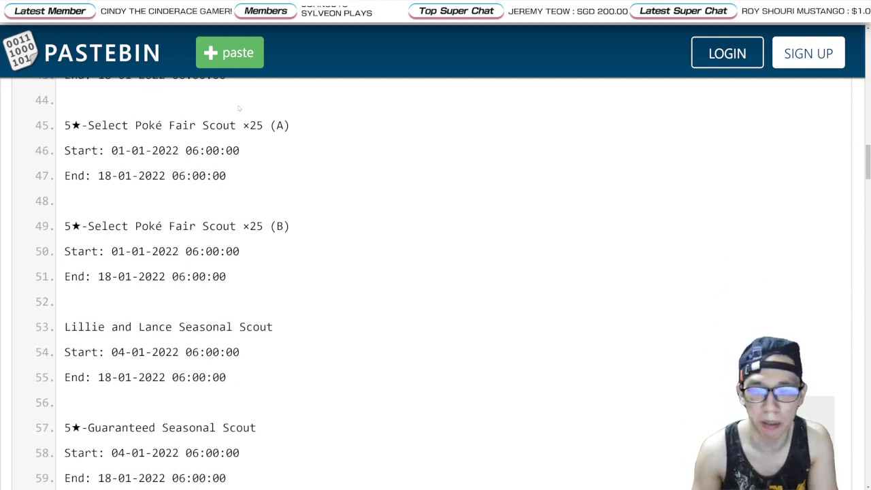
pyautogui.scroll(-3)
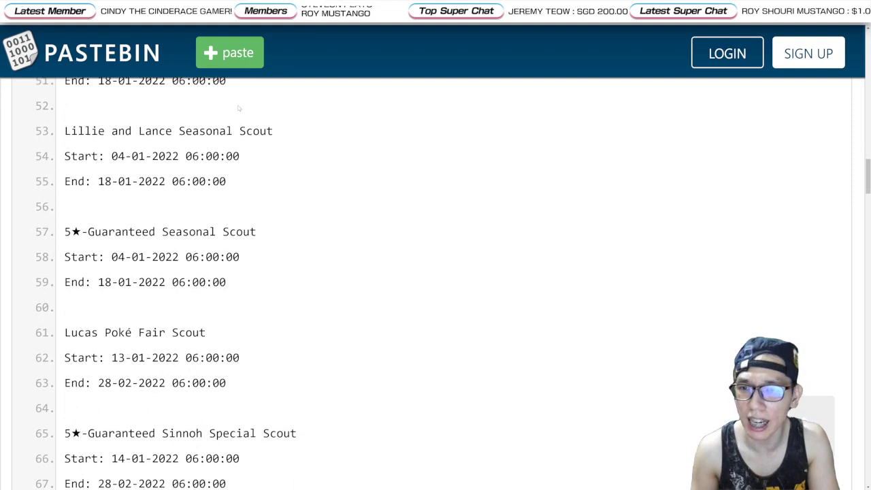
pyautogui.scroll(-3)
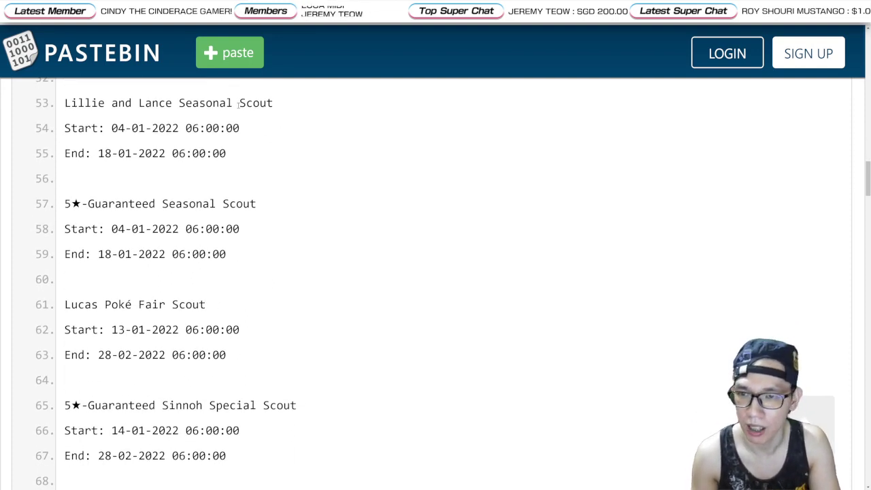
pyautogui.scroll(-3)
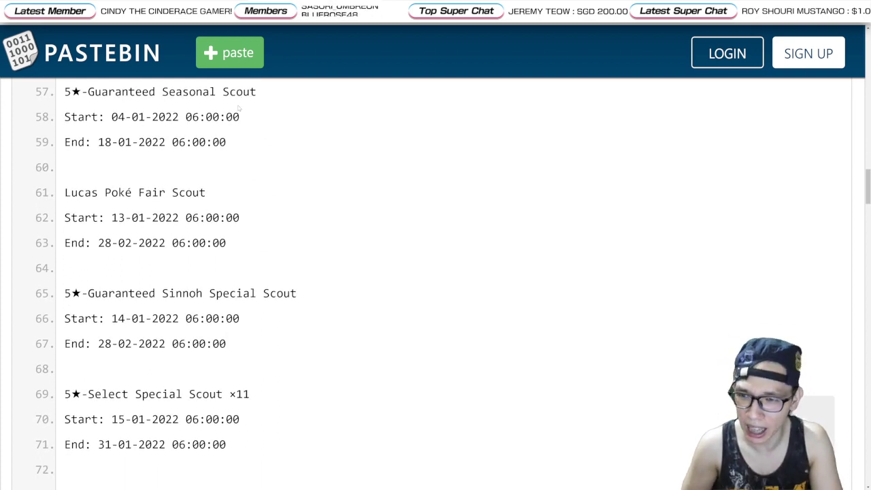
pyautogui.scroll(-3)
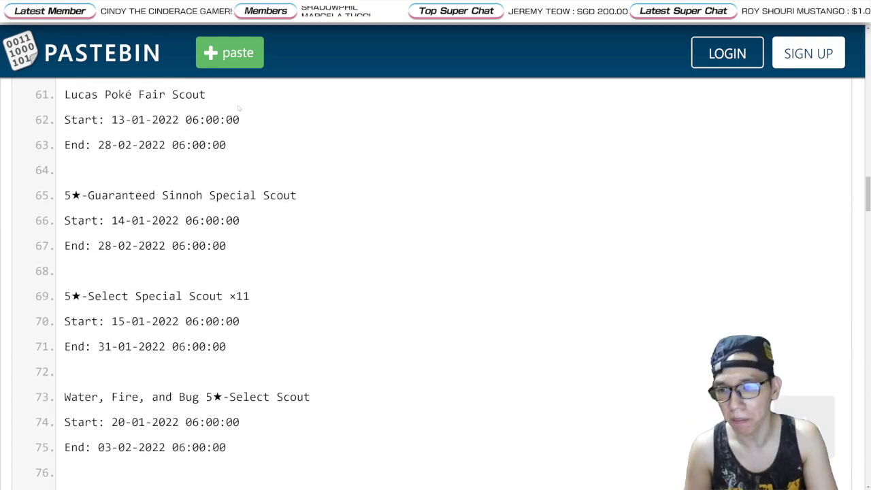
pyautogui.scroll(-3)
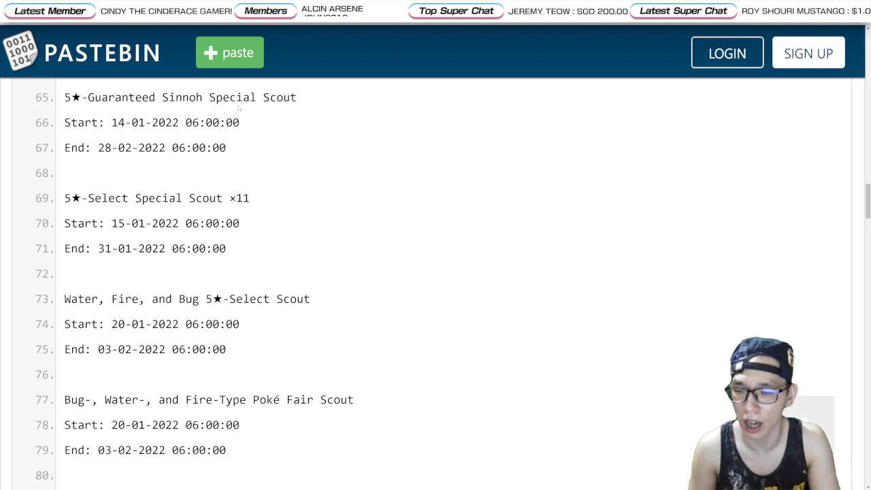
pyautogui.scroll(-3)
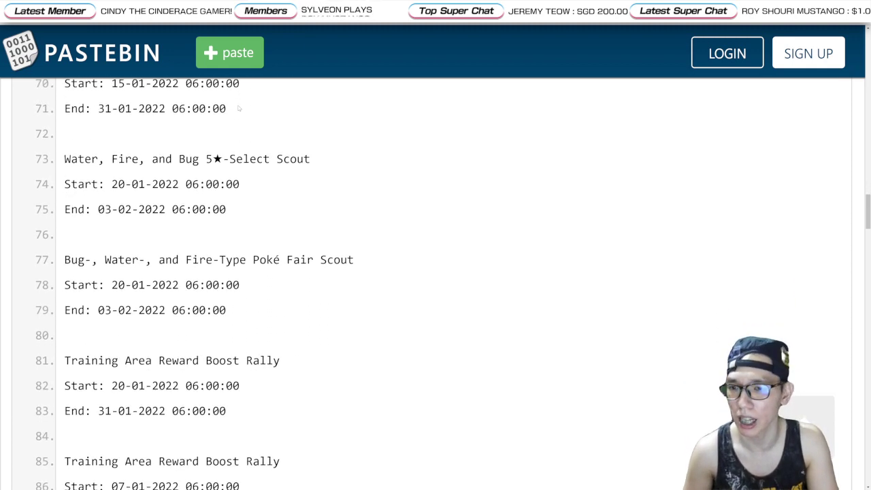
pyautogui.scroll(-3)
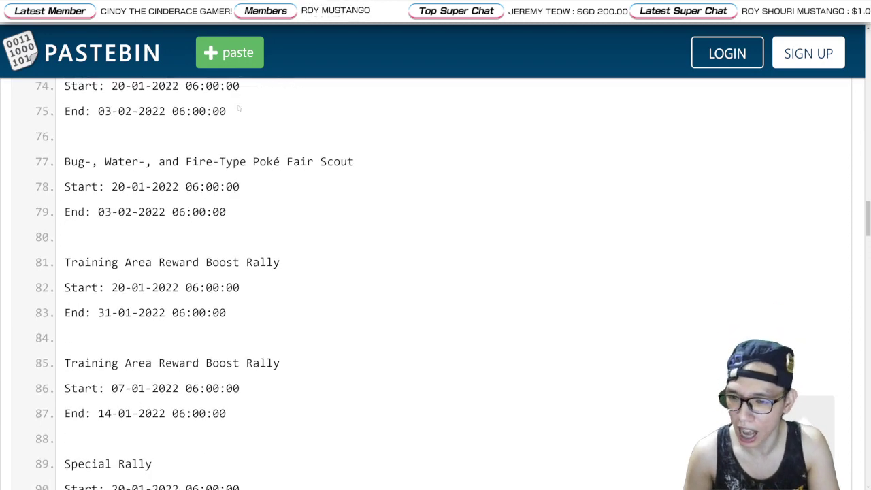
# Step: Scroll the event schedule from line 98 through the villain and battle events
pyautogui.scroll(-3)
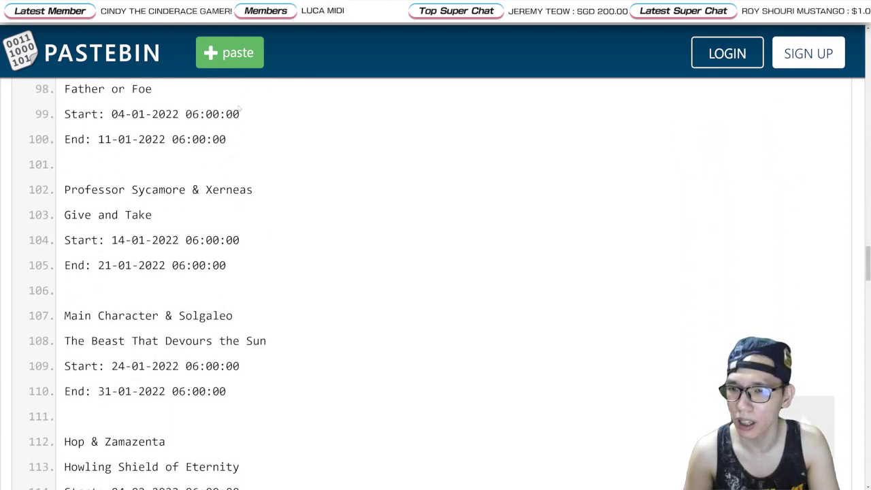
pyautogui.scroll(-3)
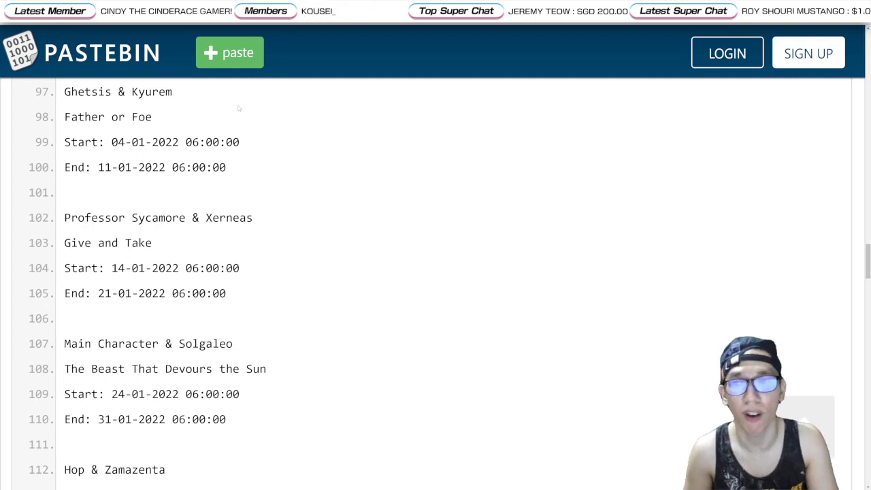
pyautogui.scroll(-3)
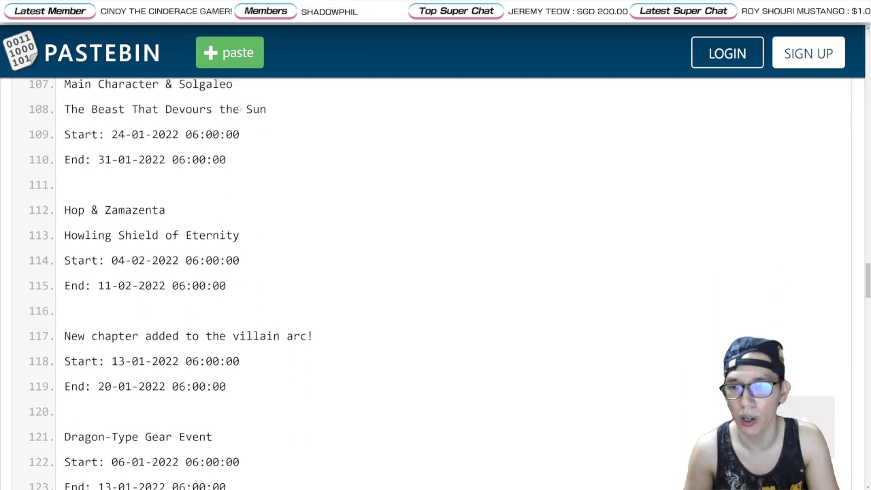
pyautogui.scroll(-3)
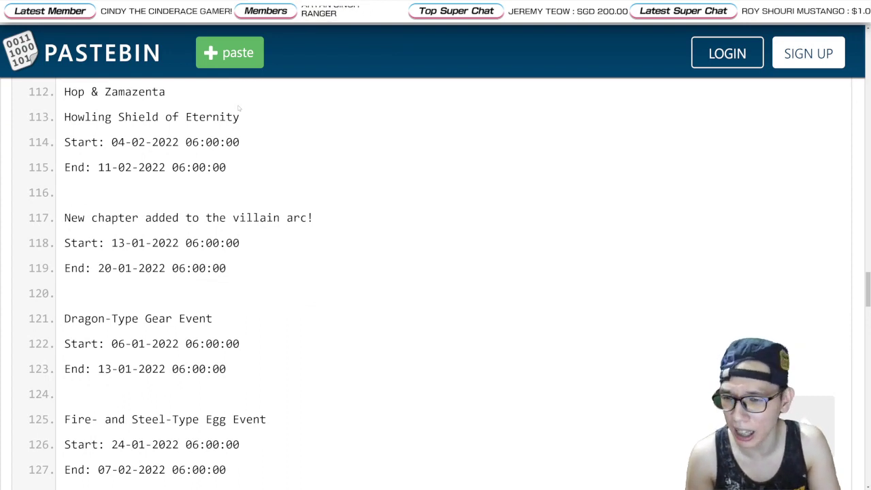
pyautogui.scroll(-3)
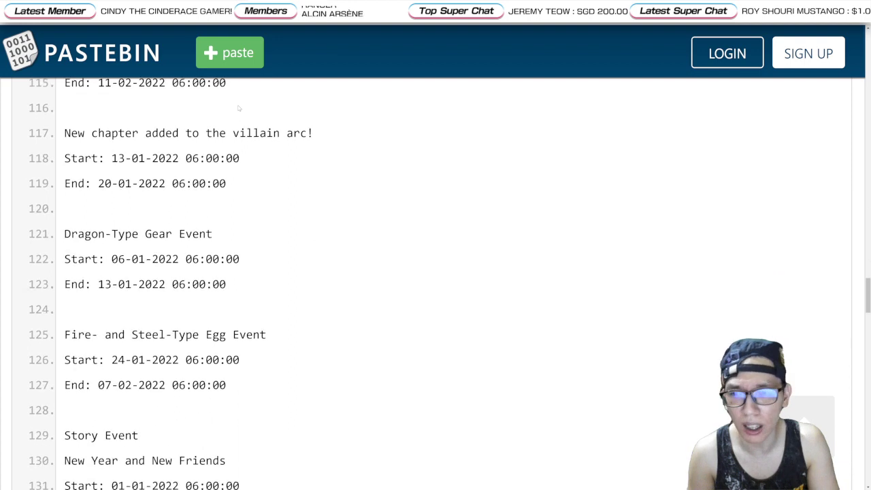
pyautogui.scroll(-3)
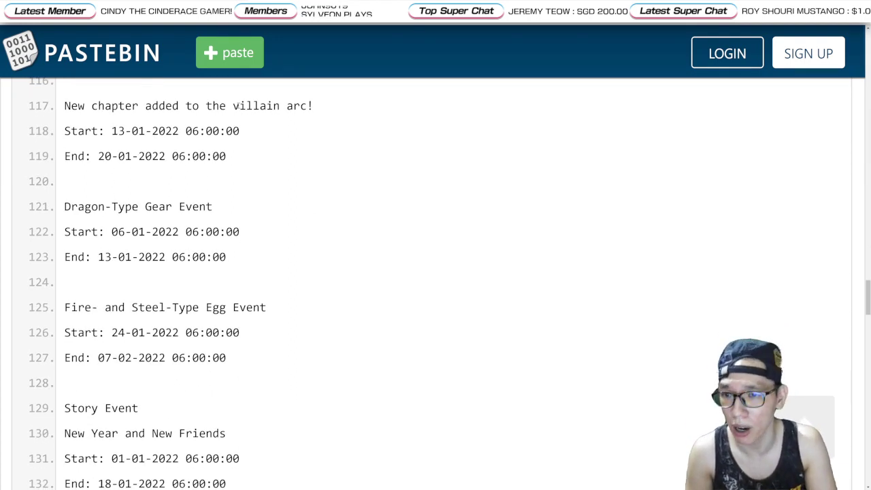
pyautogui.scroll(-3)
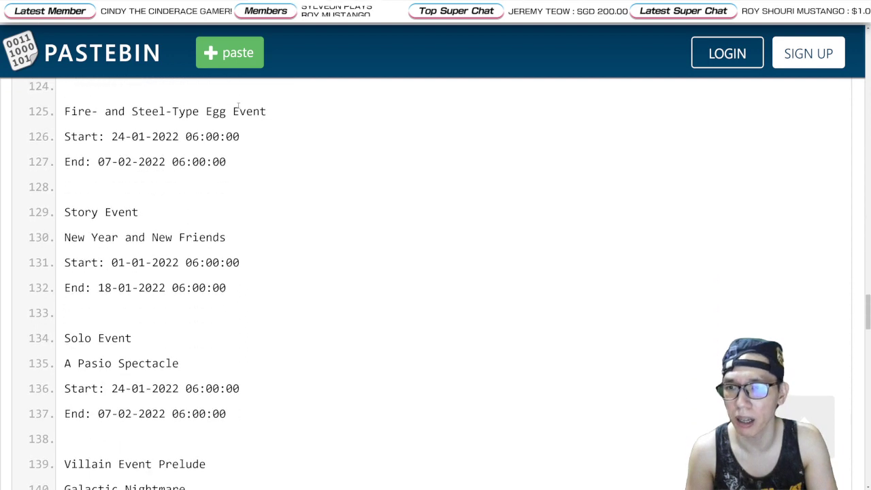
# Step: Keep reading down through the gem special events to around line 172
pyautogui.scroll(-3)
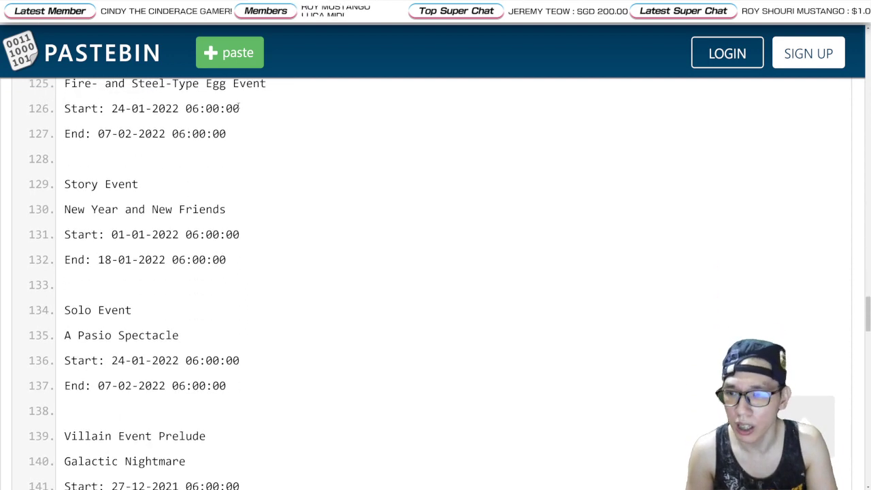
pyautogui.scroll(-3)
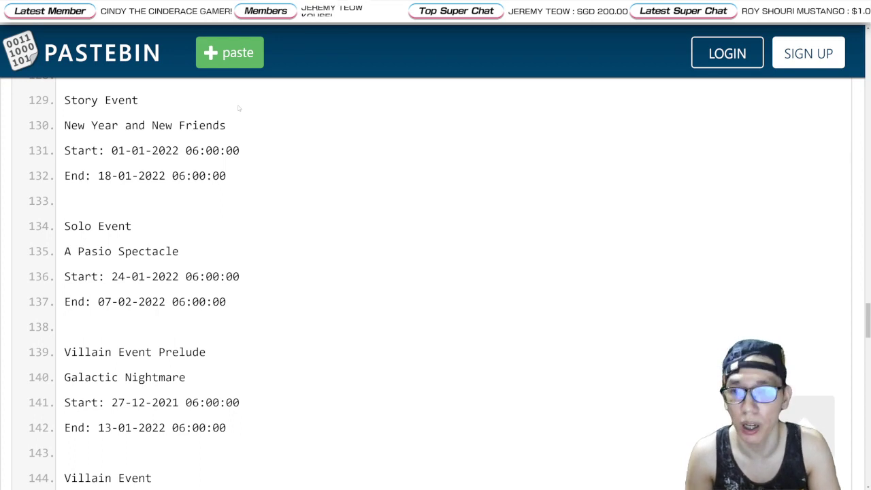
pyautogui.scroll(-3)
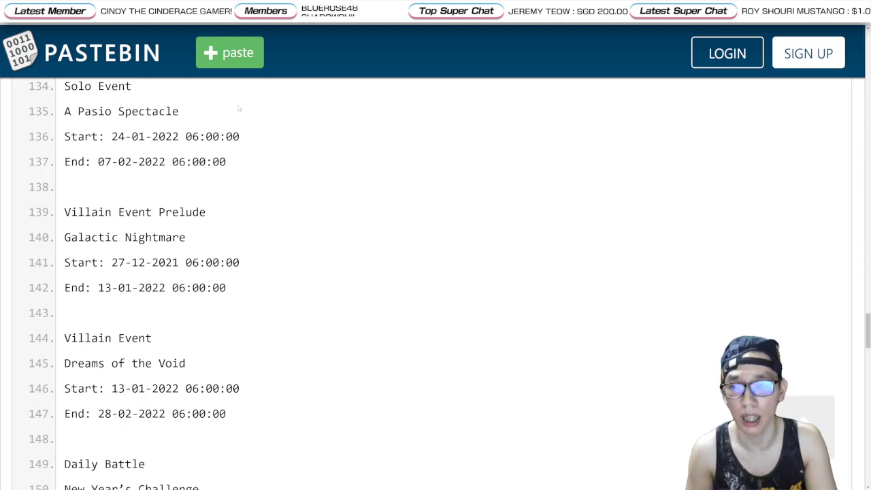
pyautogui.scroll(-3)
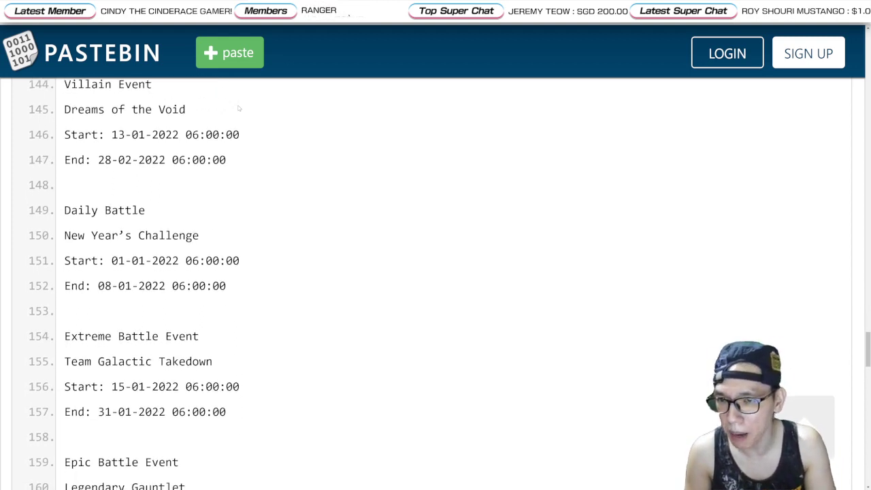
pyautogui.scroll(-3)
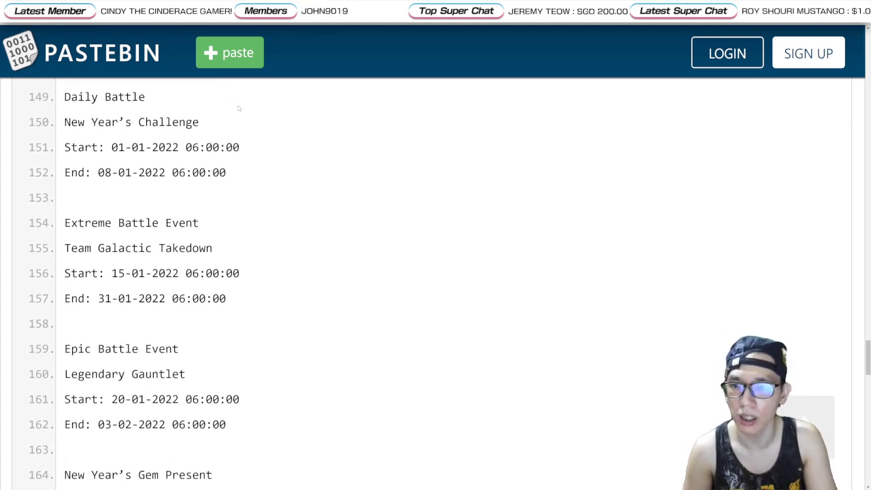
pyautogui.scroll(-3)
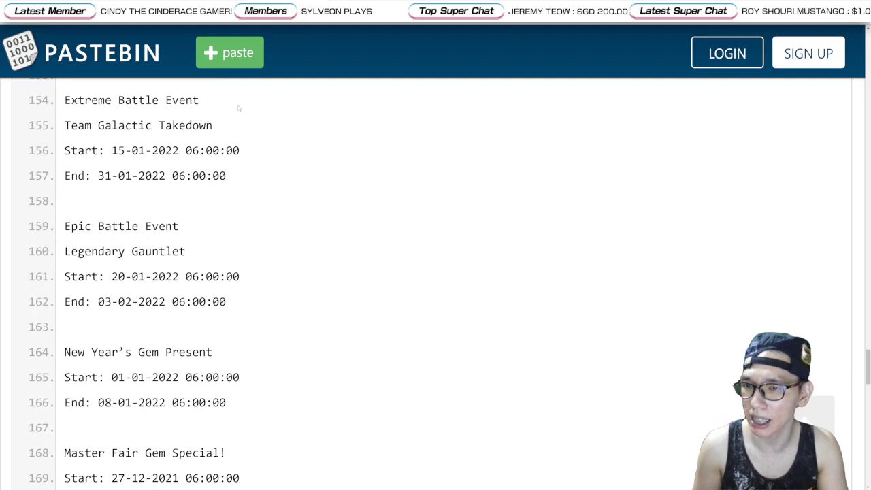
pyautogui.scroll(-3)
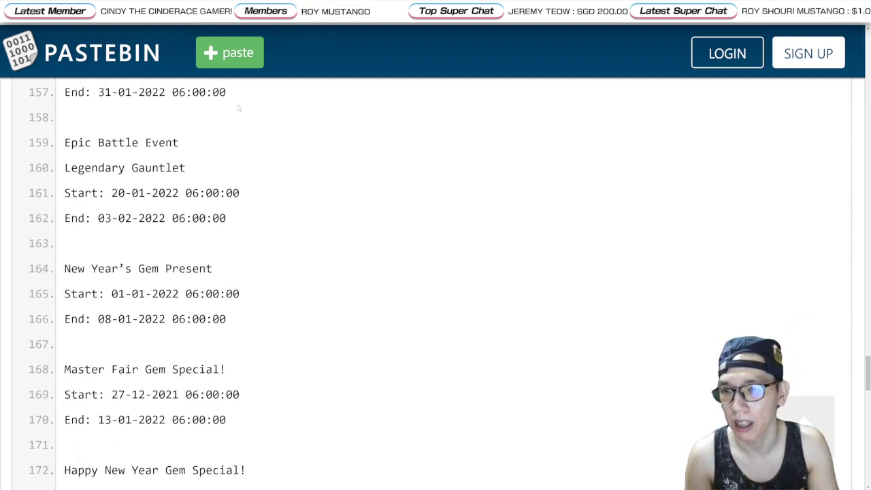
pyautogui.scroll(-3)
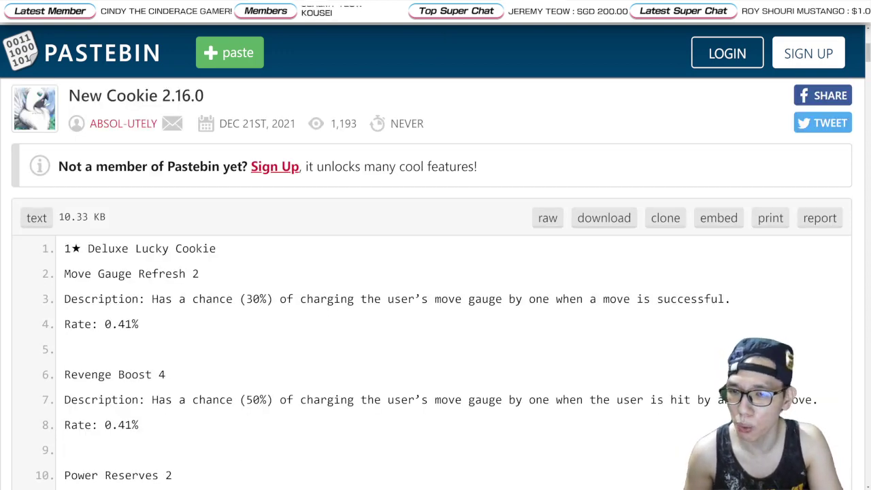
# Step: Read the New Cookie 2.16.0 paste down to the Deluxe Lucky Cookie Head Start and Adrenaline passives
pyautogui.scroll(-3)
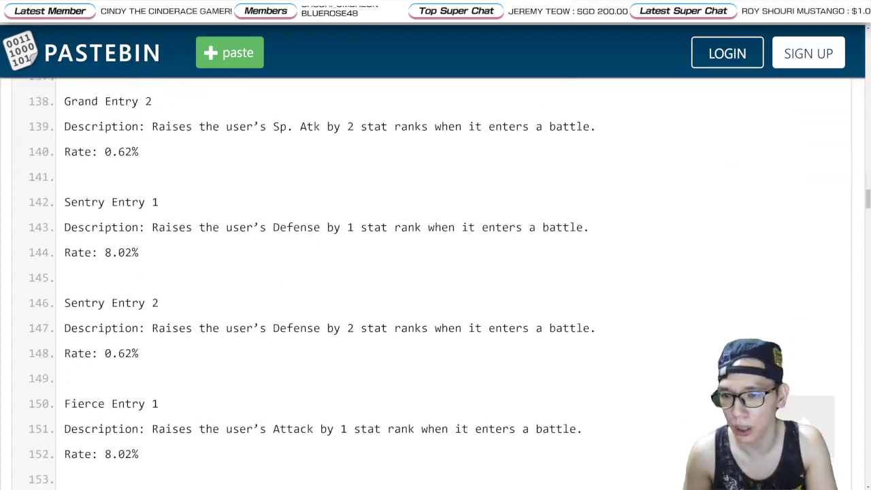
pyautogui.scroll(-3)
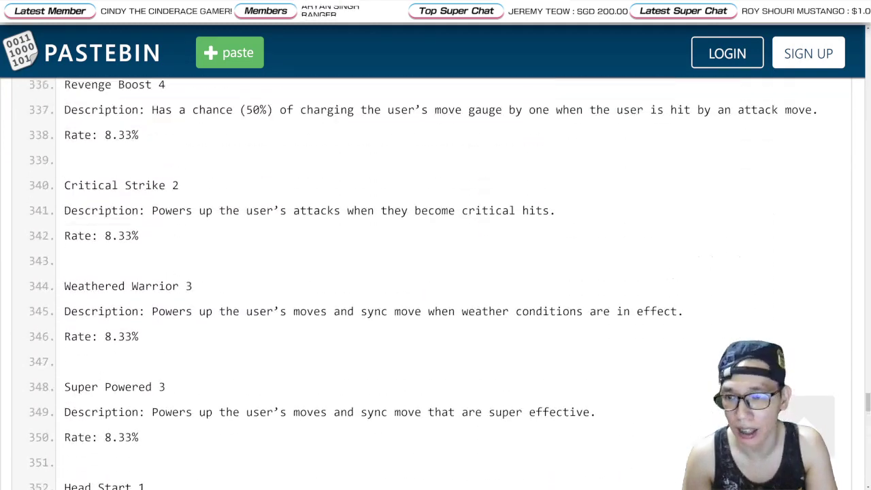
pyautogui.scroll(-3)
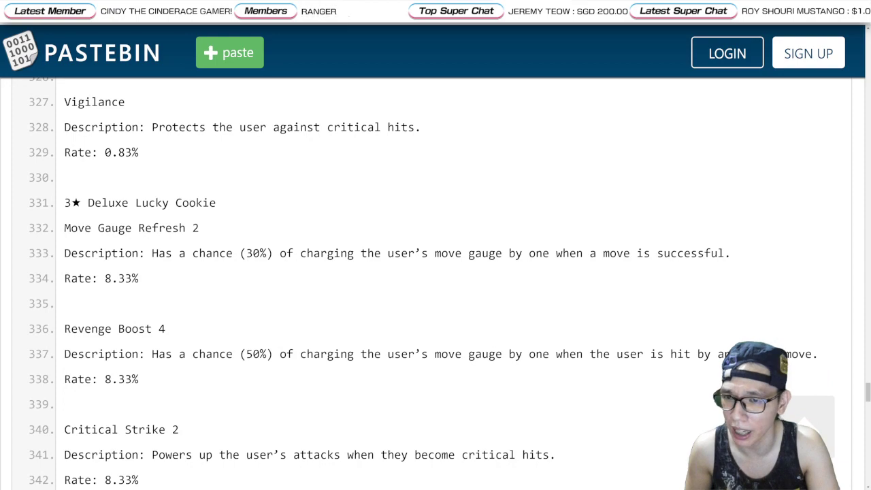
pyautogui.scroll(-3)
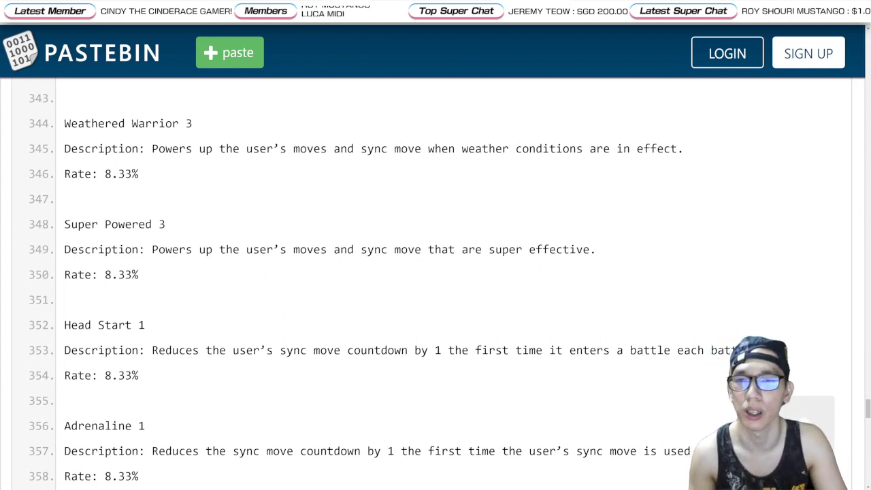
# Step: Scroll the event schedule past the gem specials to The Battle Villa Is Open
pyautogui.scroll(3)
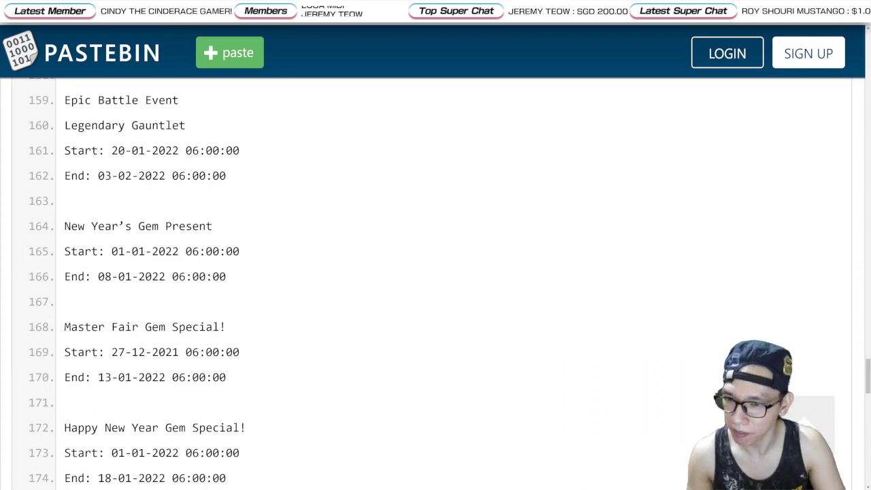
pyautogui.scroll(-3)
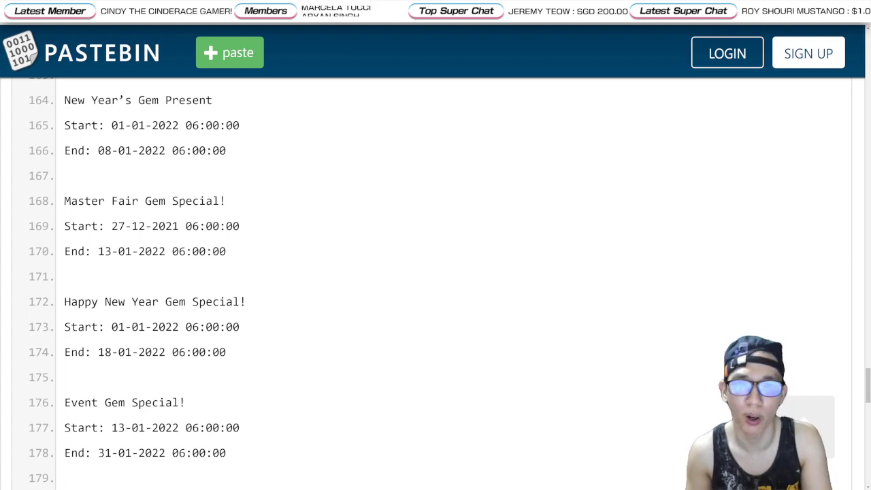
pyautogui.scroll(-3)
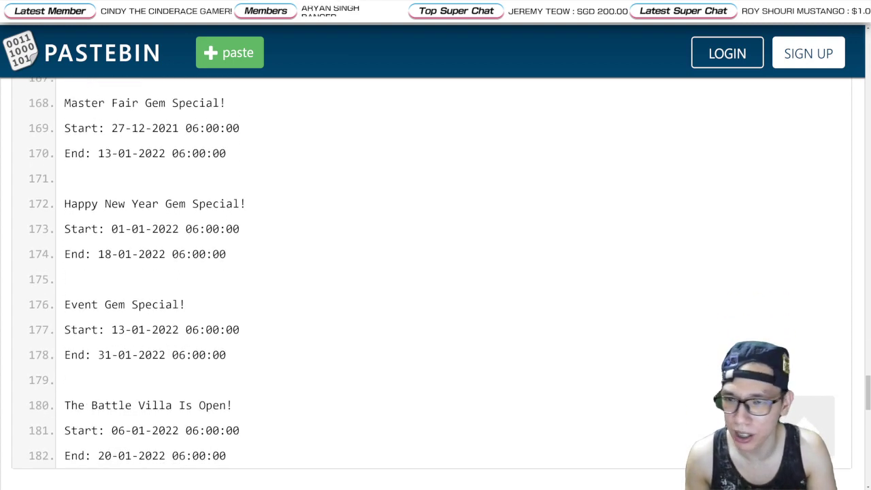
pyautogui.scroll(-3)
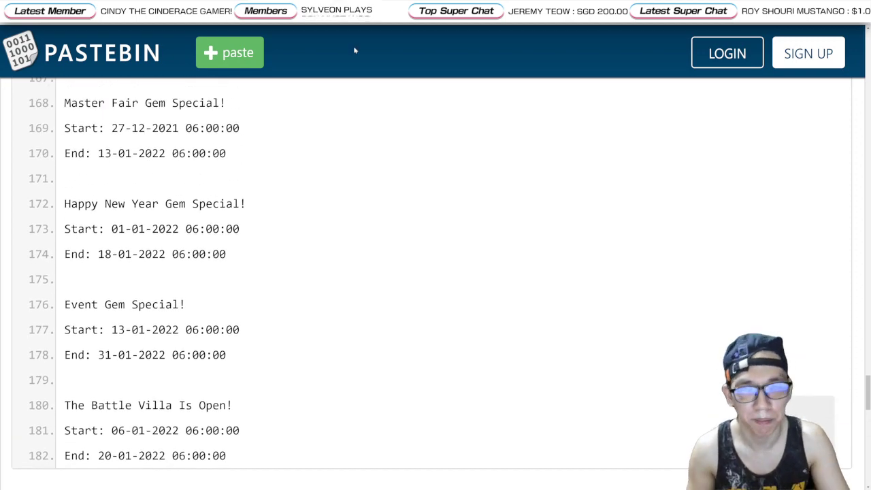
pyautogui.scroll(3)
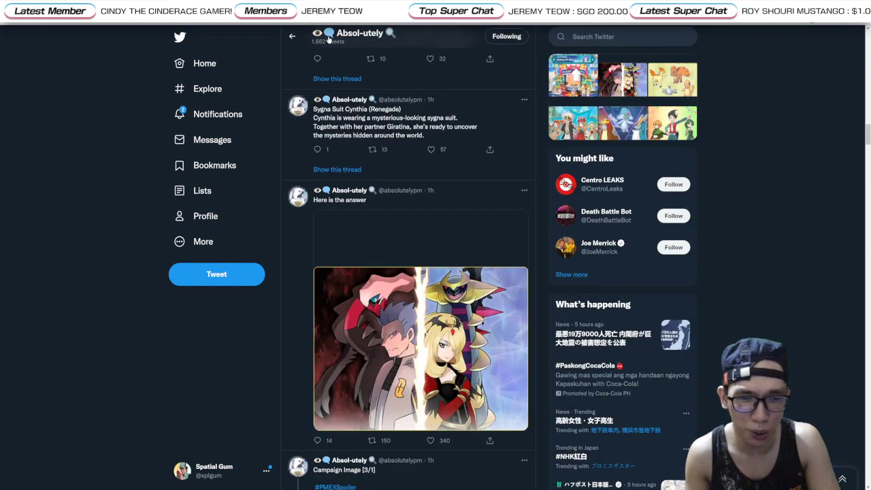
pyautogui.scroll(-3)
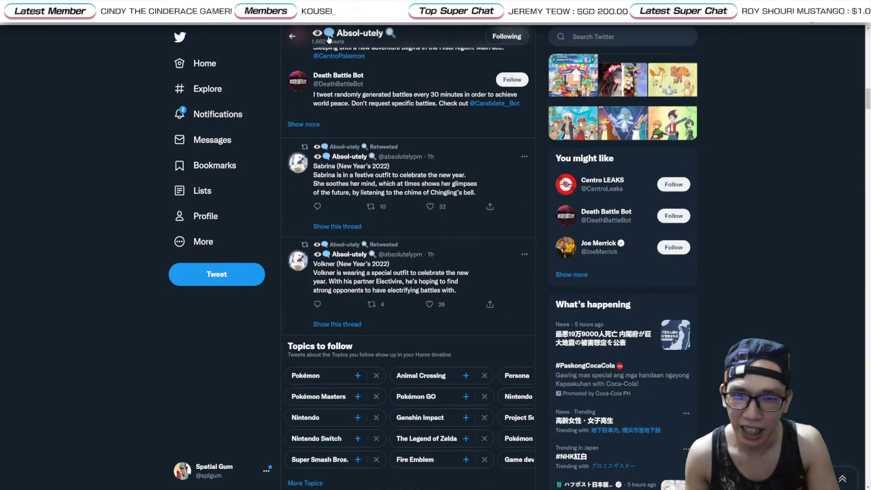